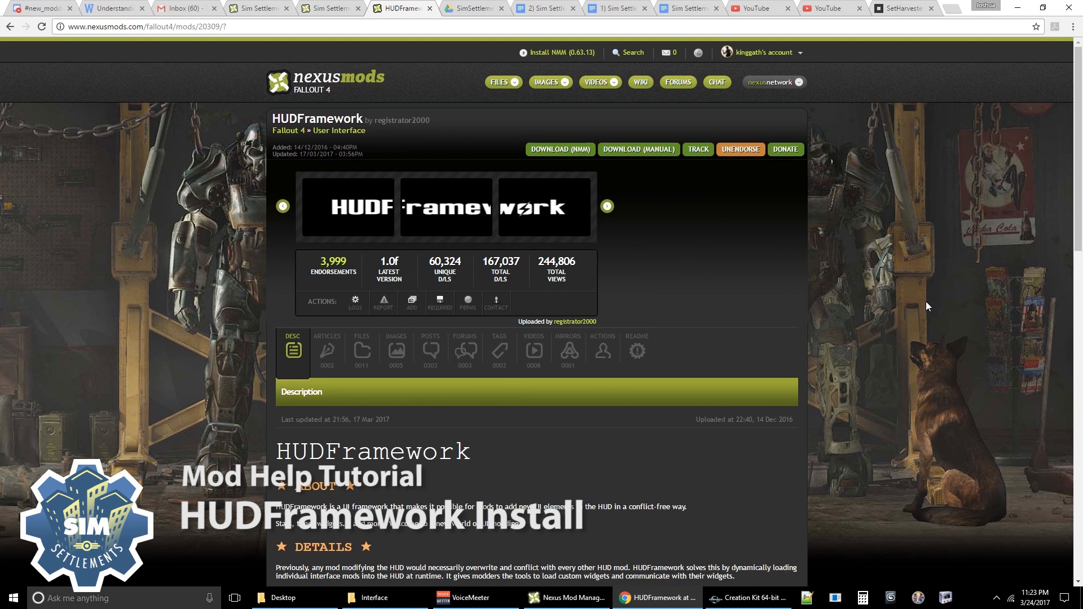
pyautogui.moveTo(978, 153)
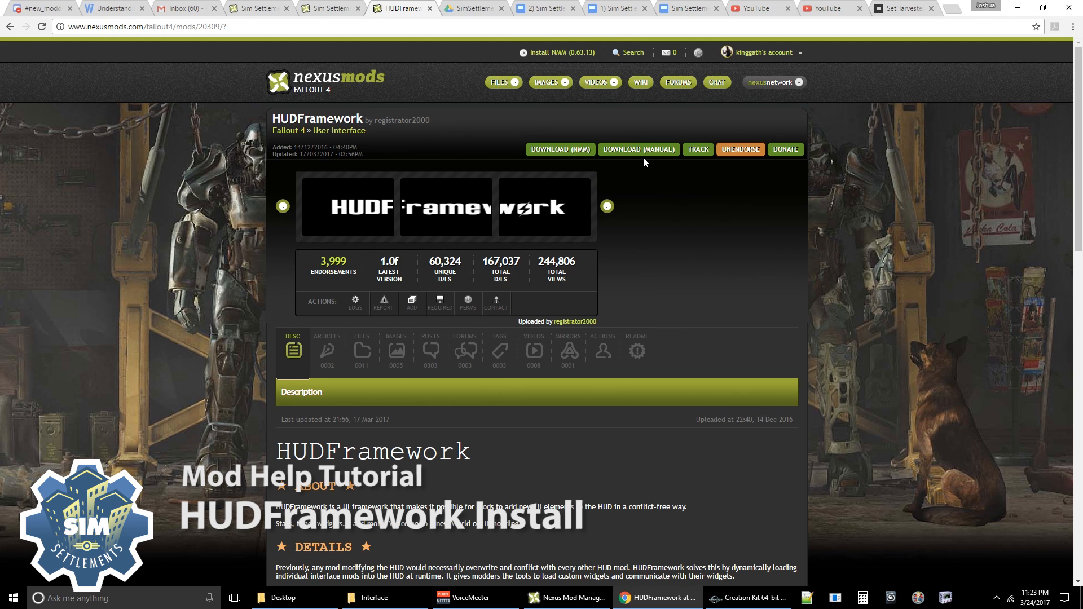
pyautogui.moveTo(816, 434)
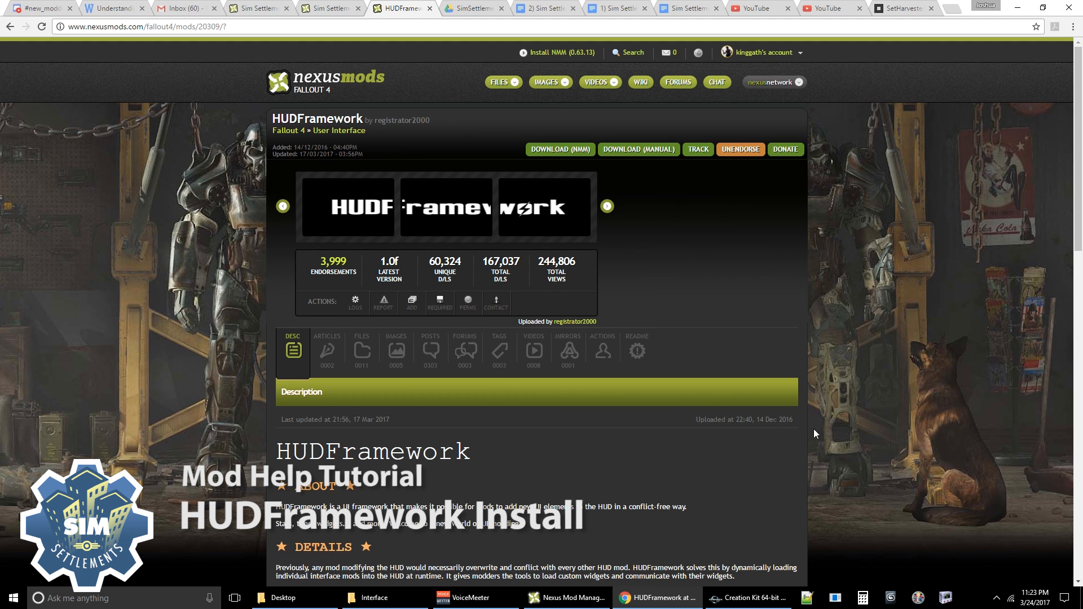
pyautogui.moveTo(597, 518)
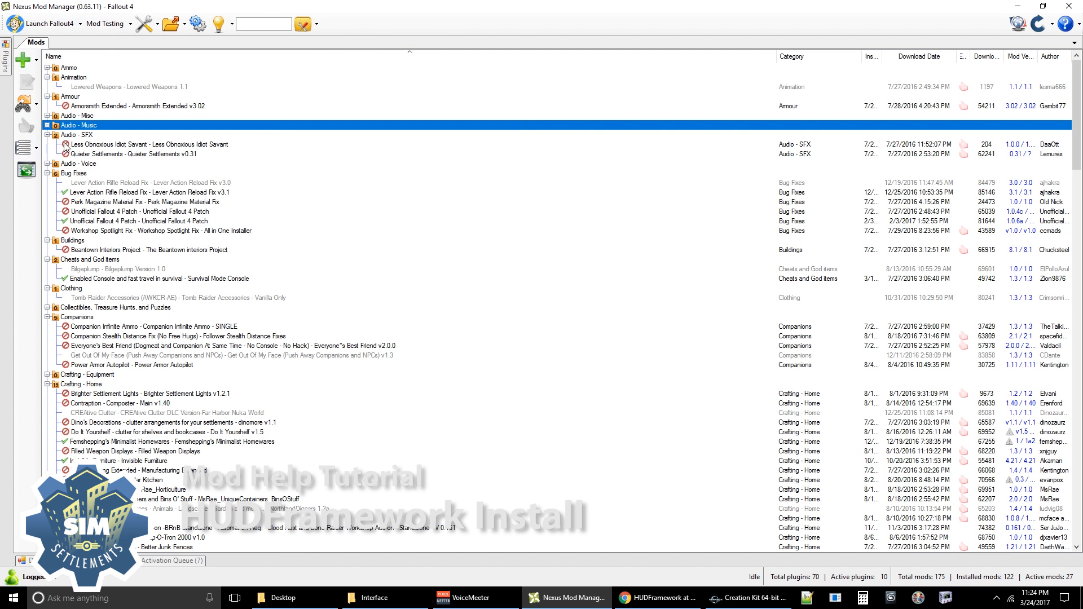
# Step: Move HUDFramework.esm above SimSettlements.esm in the plugin list and launch Fallout 4
pyautogui.click(6, 60)
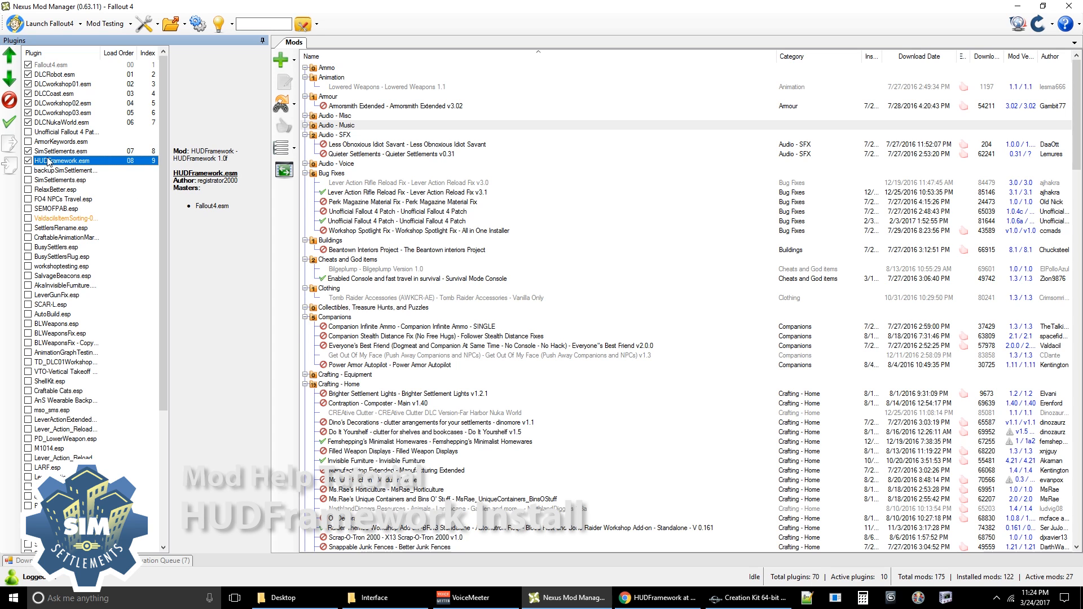
pyautogui.click(10, 61)
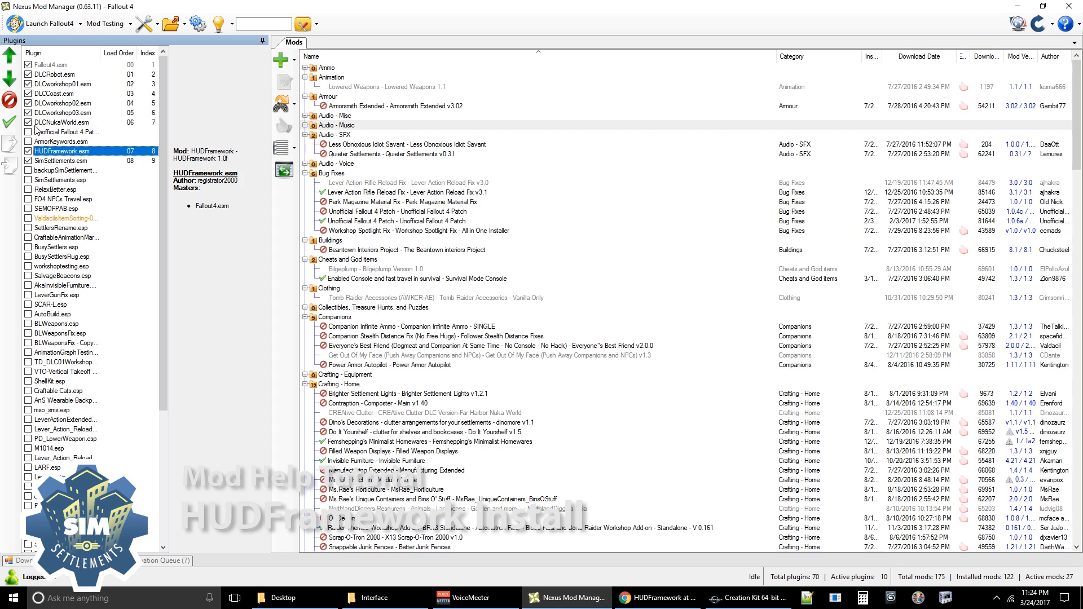
pyautogui.moveTo(65, 141)
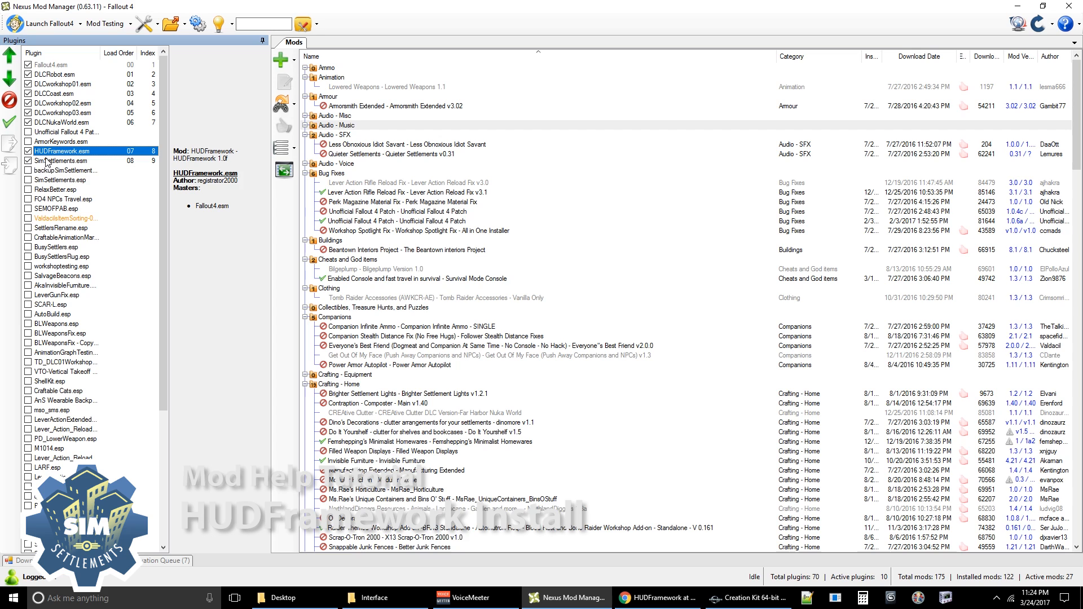
pyautogui.moveTo(121, 161)
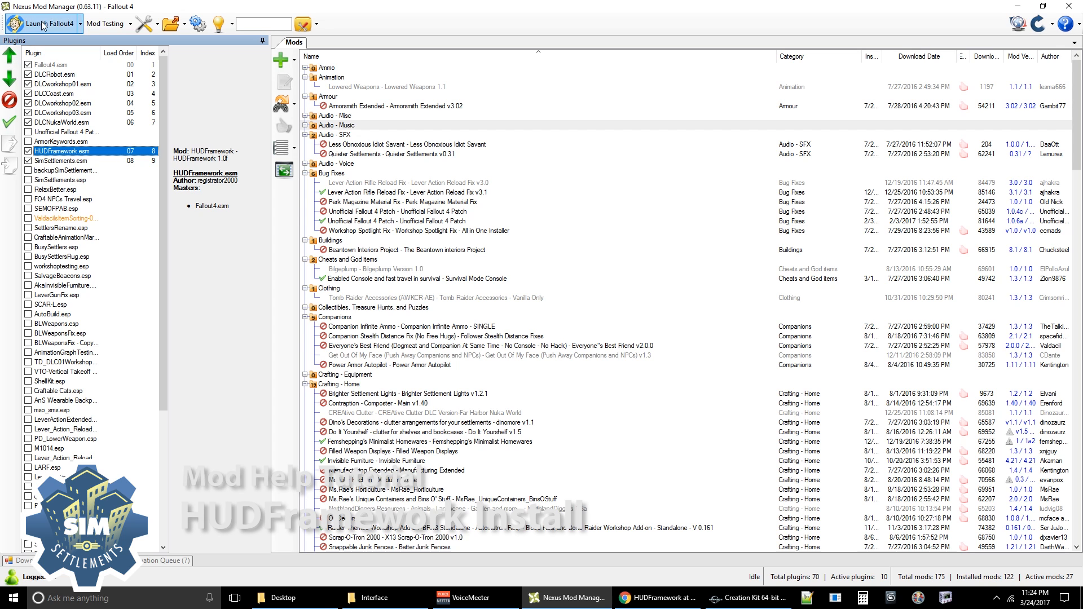
pyautogui.click(43, 23)
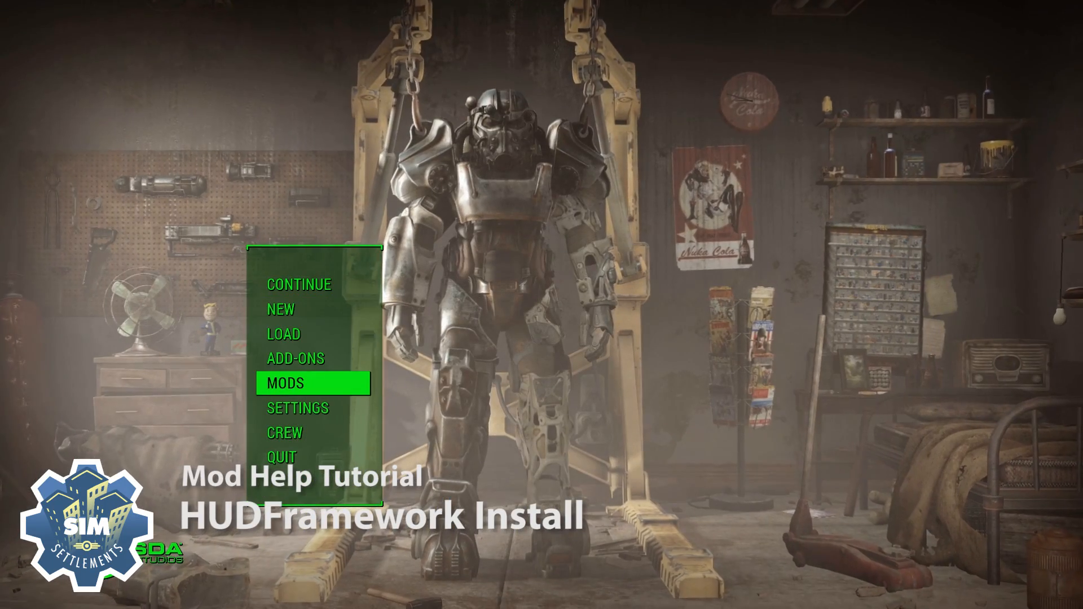
# Step: Select MODS on the Fallout 4 main menu to open the mods browser
pyautogui.click(289, 383)
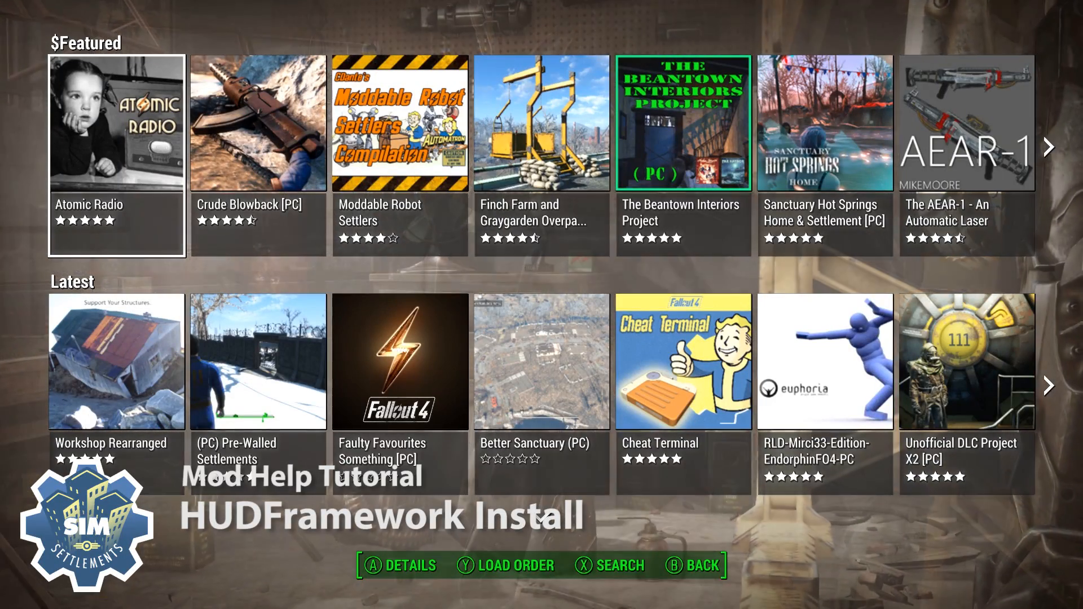
pyautogui.click(505, 566)
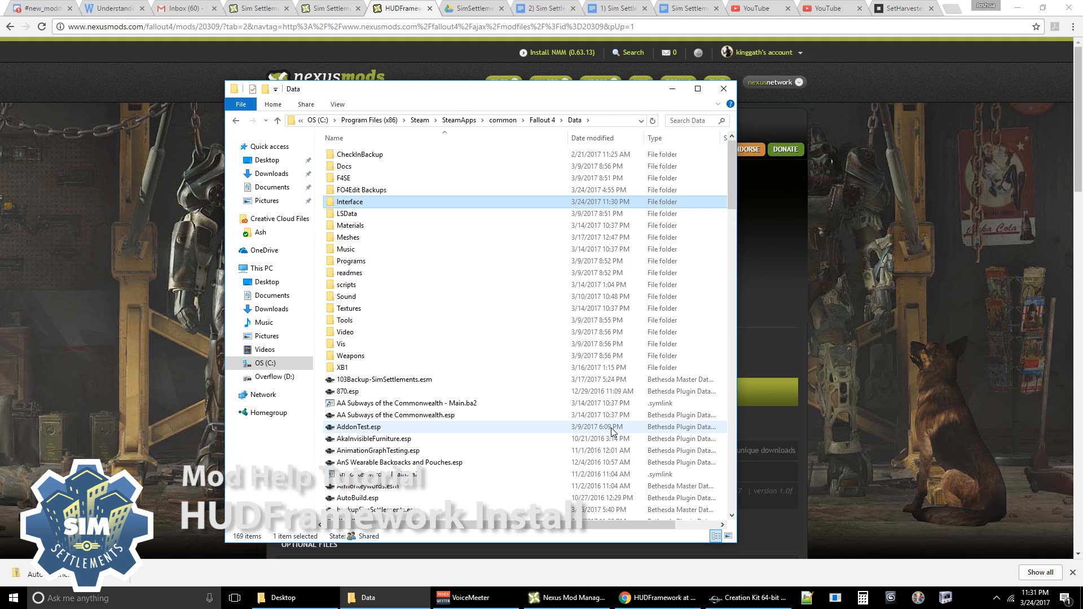
pyautogui.moveTo(489, 284)
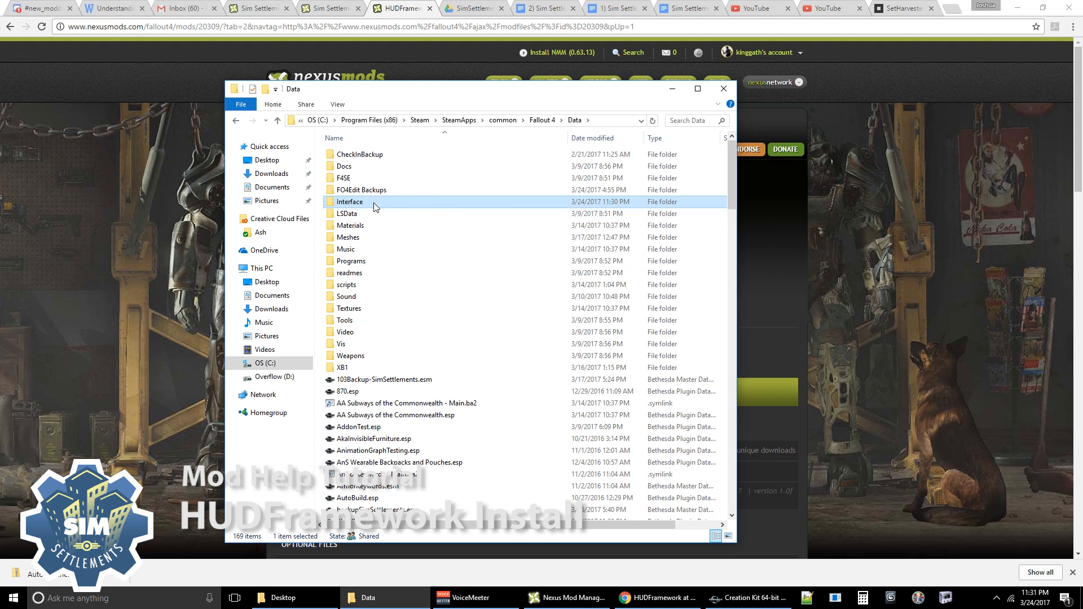
# Step: Check that Fallout 4's Interface folder is empty, then return to Nexus Mod Manager
pyautogui.doubleClick(350, 202)
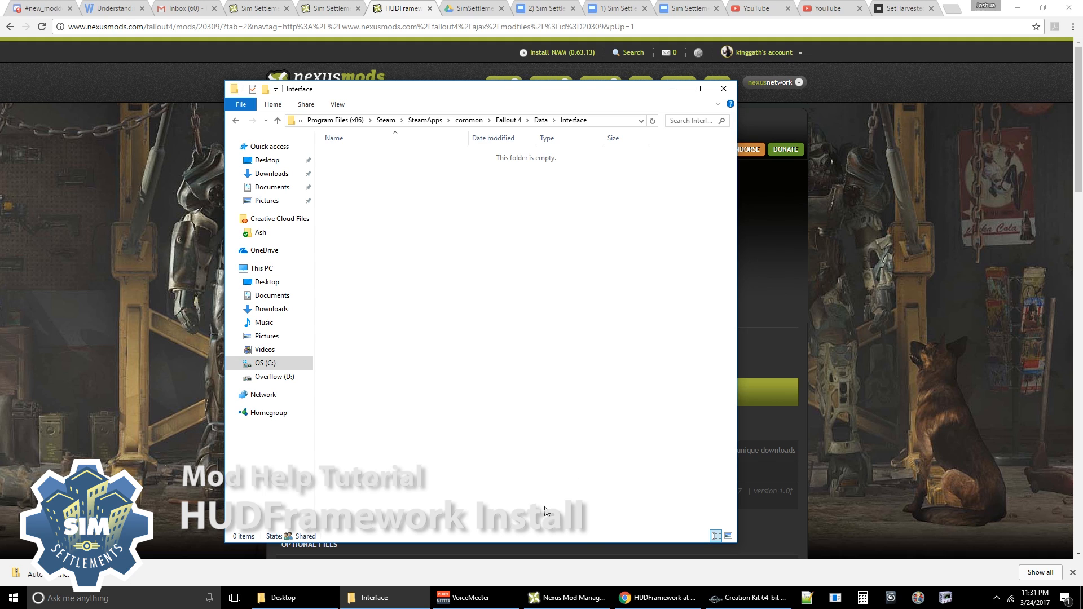
pyautogui.moveTo(636, 437)
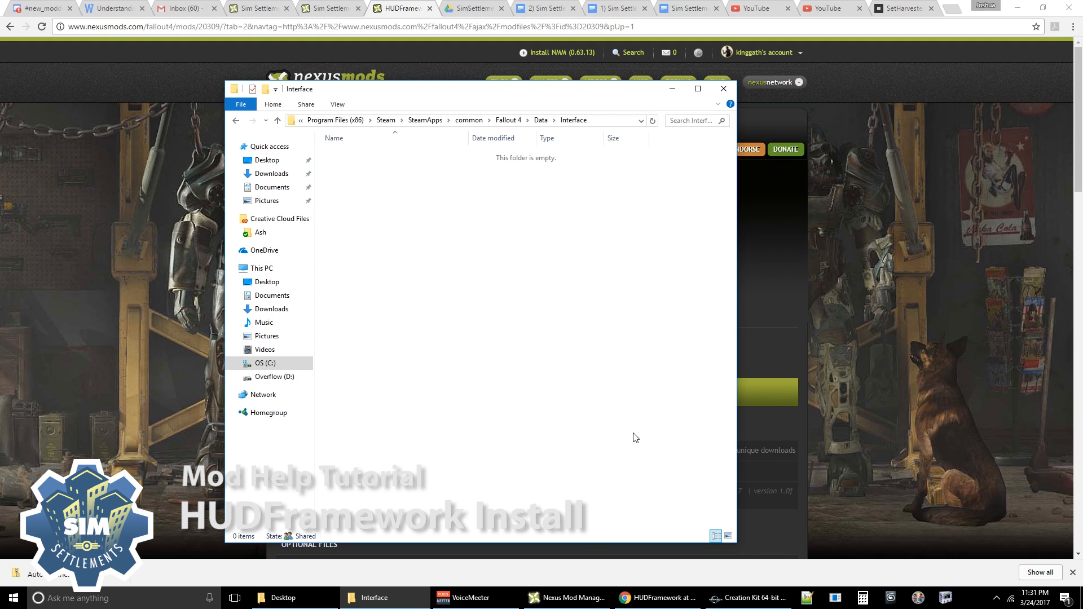
pyautogui.moveTo(491, 328)
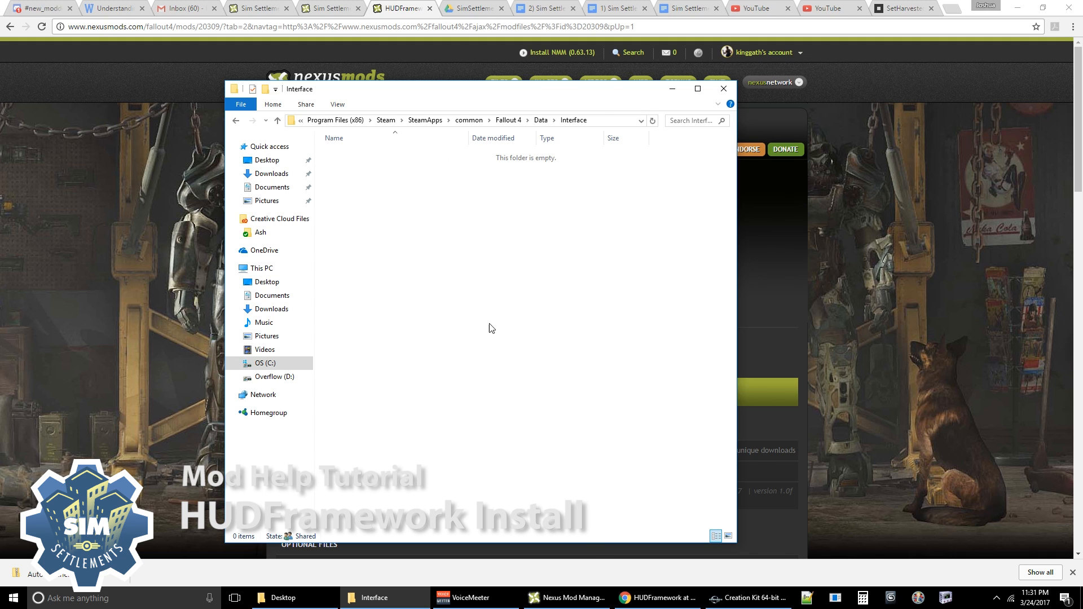
pyautogui.moveTo(508, 330)
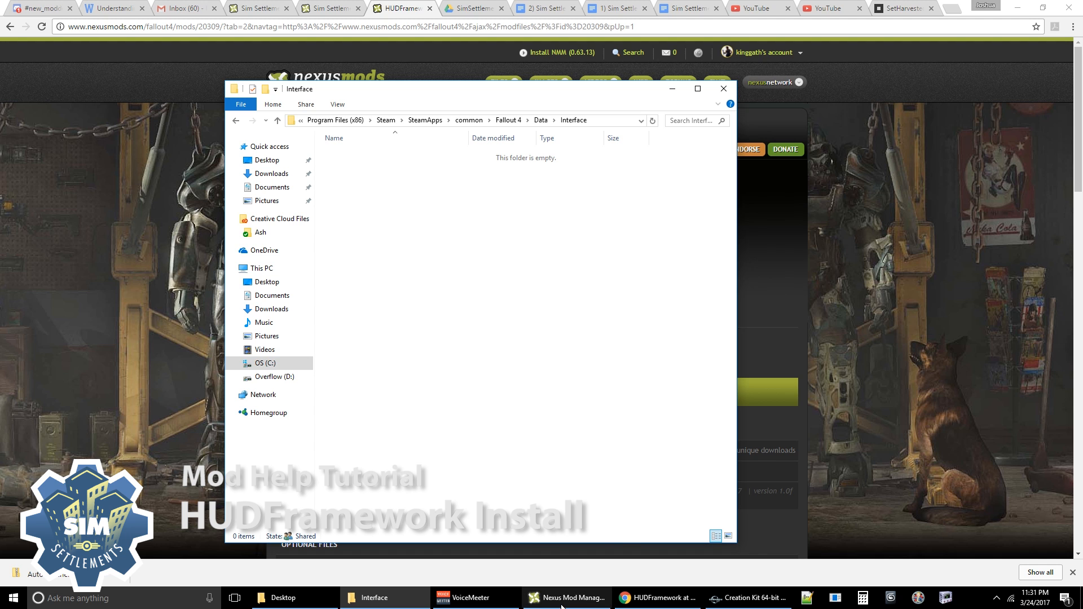
pyautogui.click(567, 598)
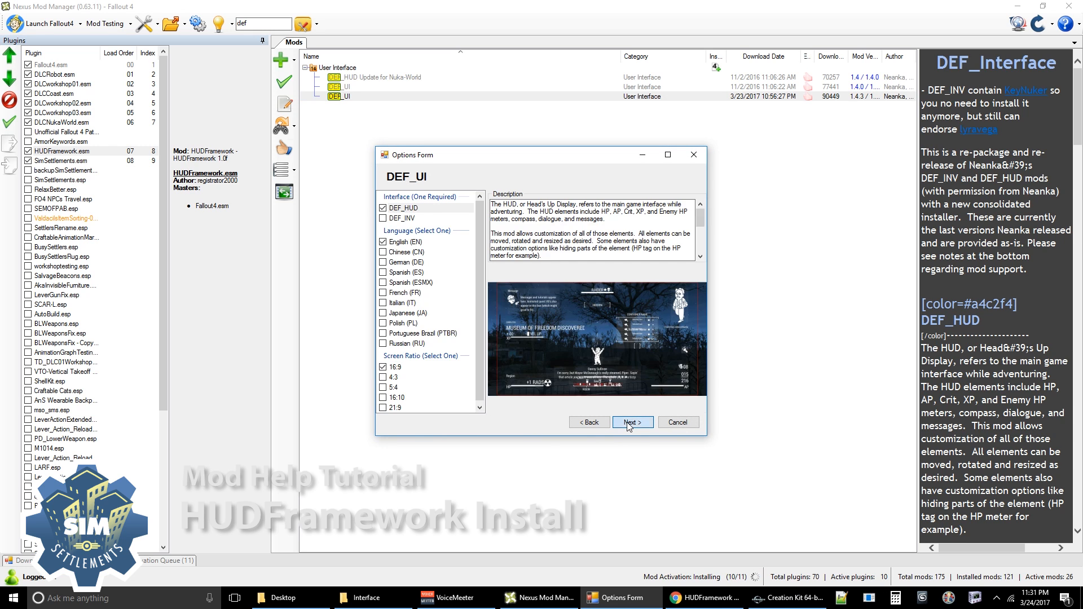
# Step: Install DEF_UI with DEF_HUD, declining to overwrite HUDFramework's HUDMenu.swf
pyautogui.click(631, 421)
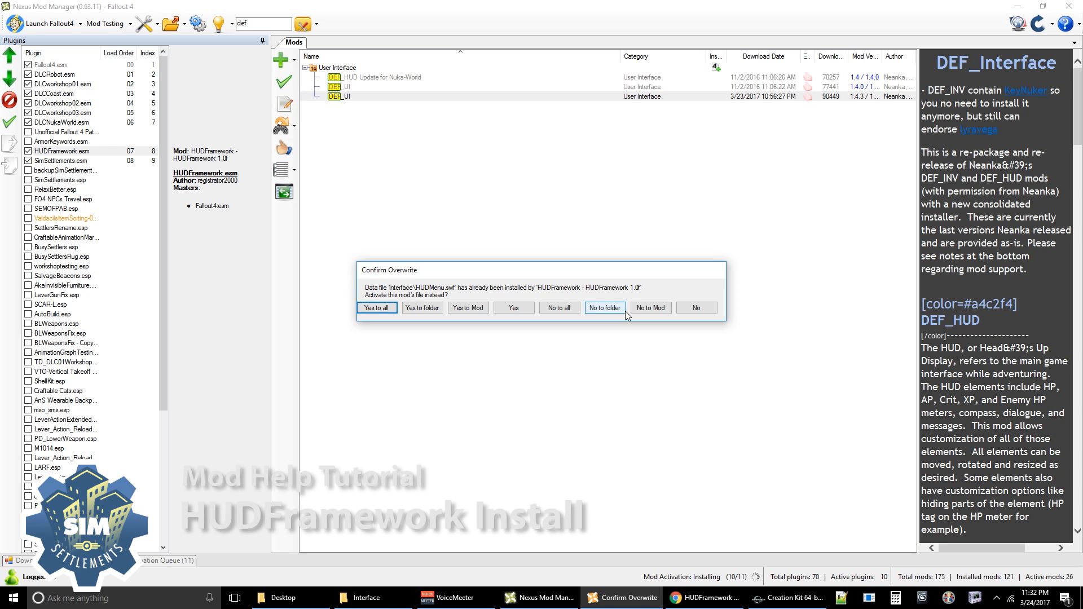
pyautogui.click(604, 307)
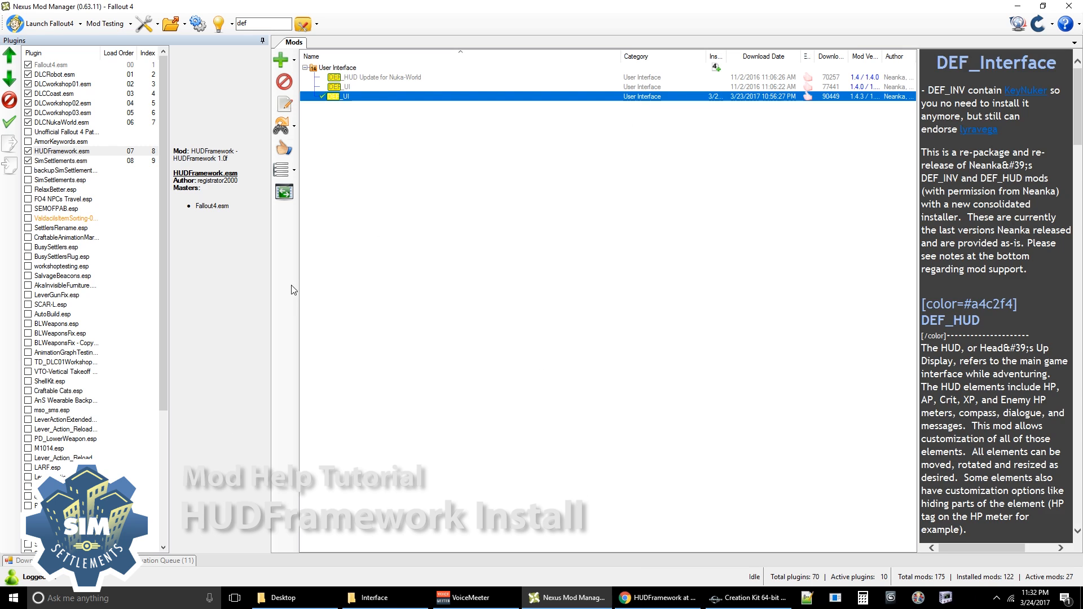
pyautogui.moveTo(373, 131)
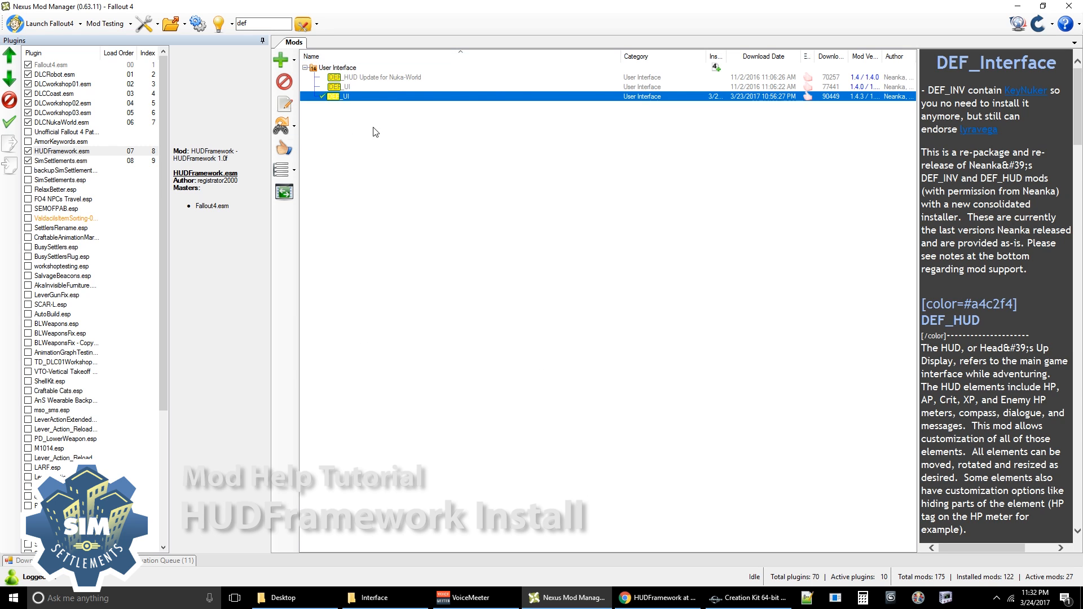
pyautogui.moveTo(43, 161)
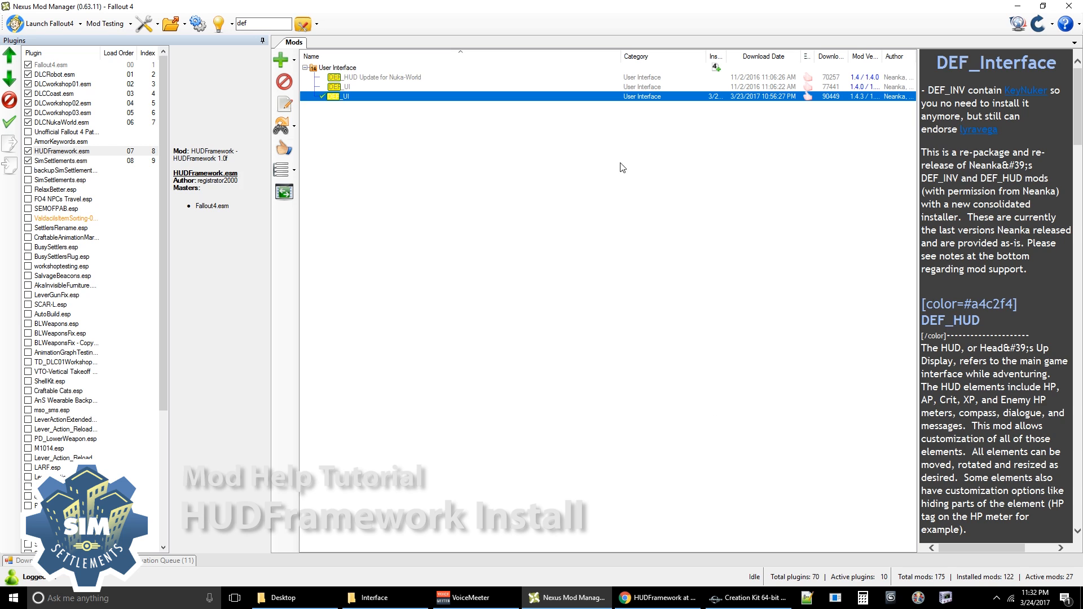
pyautogui.moveTo(344, 88)
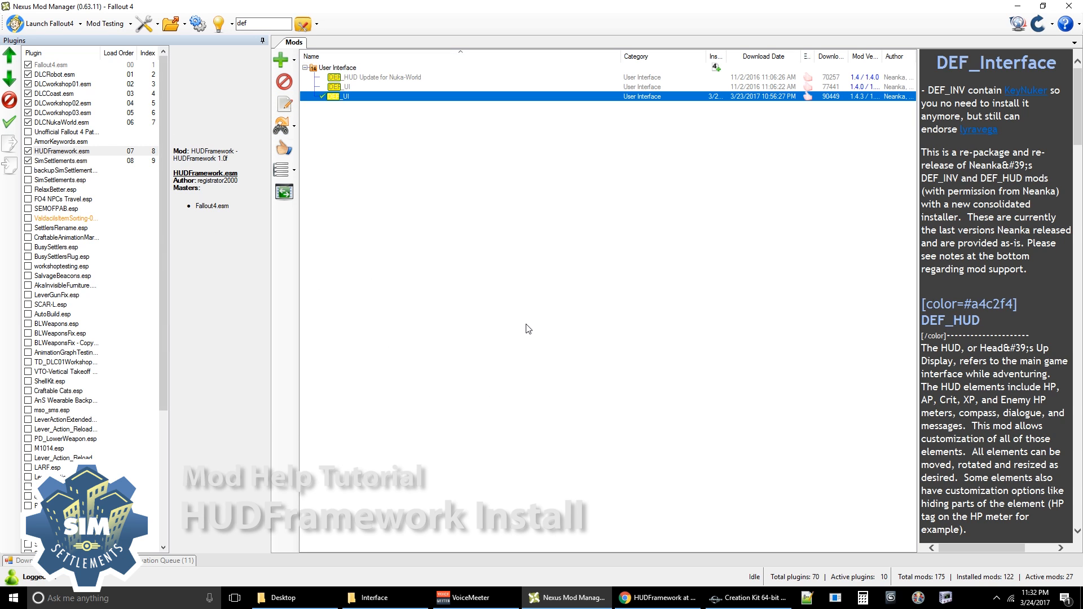
pyautogui.moveTo(709, 167)
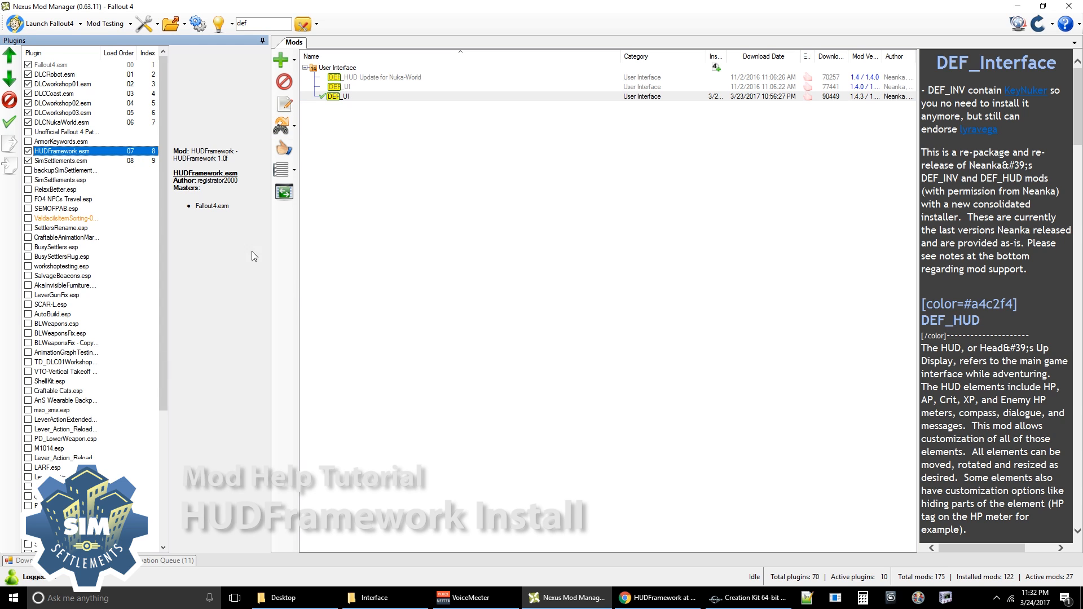
pyautogui.moveTo(568, 194)
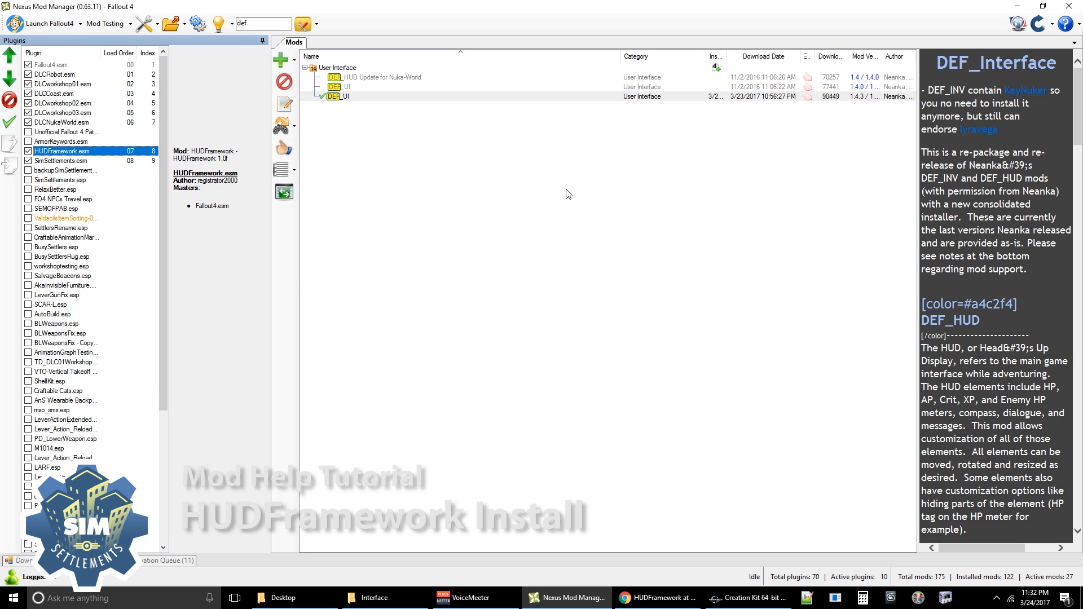
pyautogui.moveTo(579, 211)
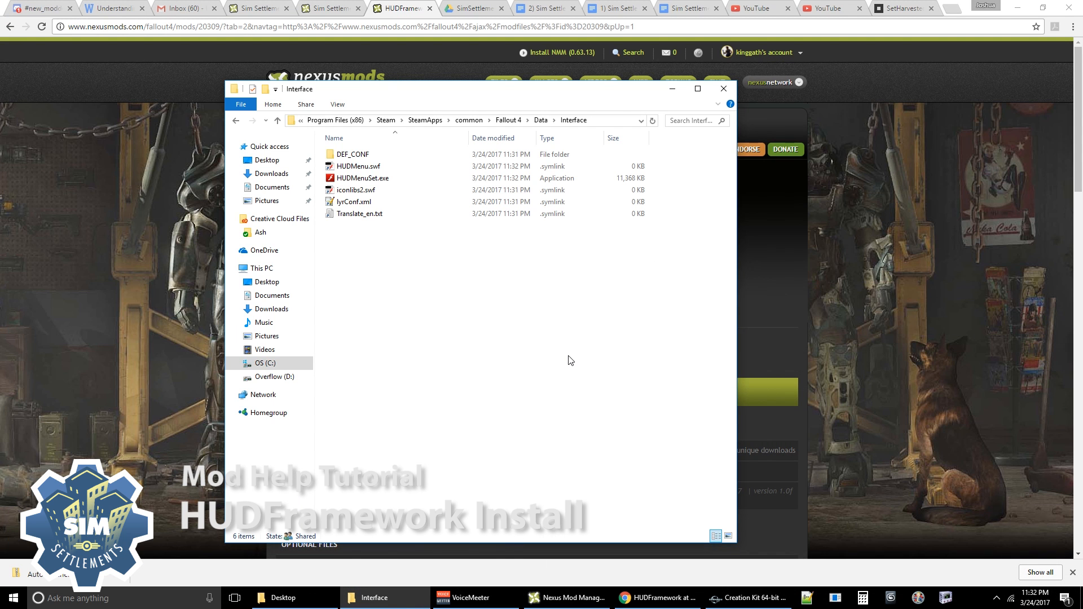
pyautogui.moveTo(532, 399)
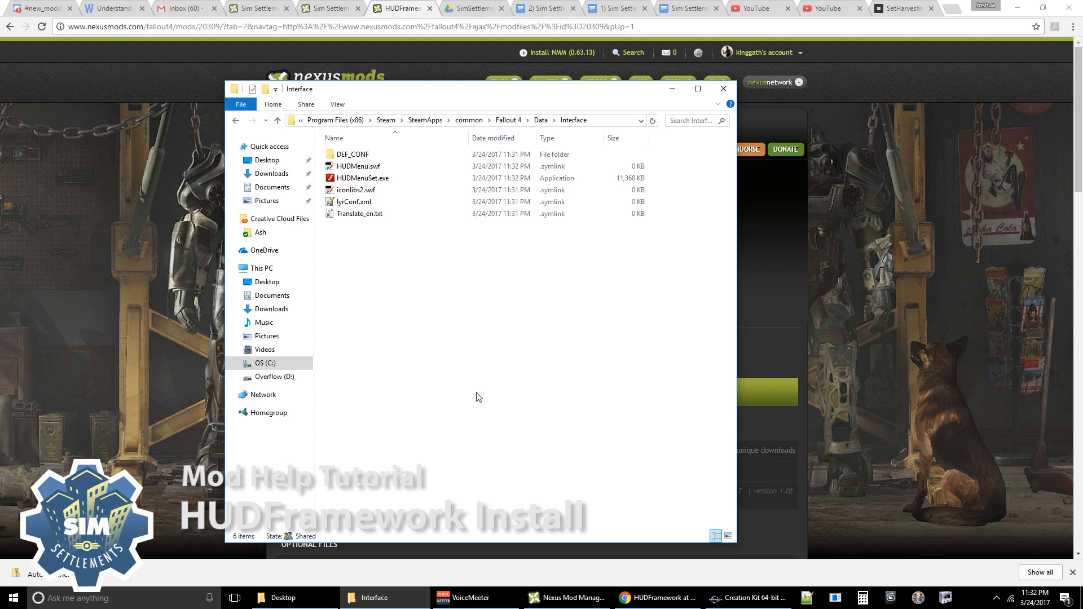
pyautogui.moveTo(417, 292)
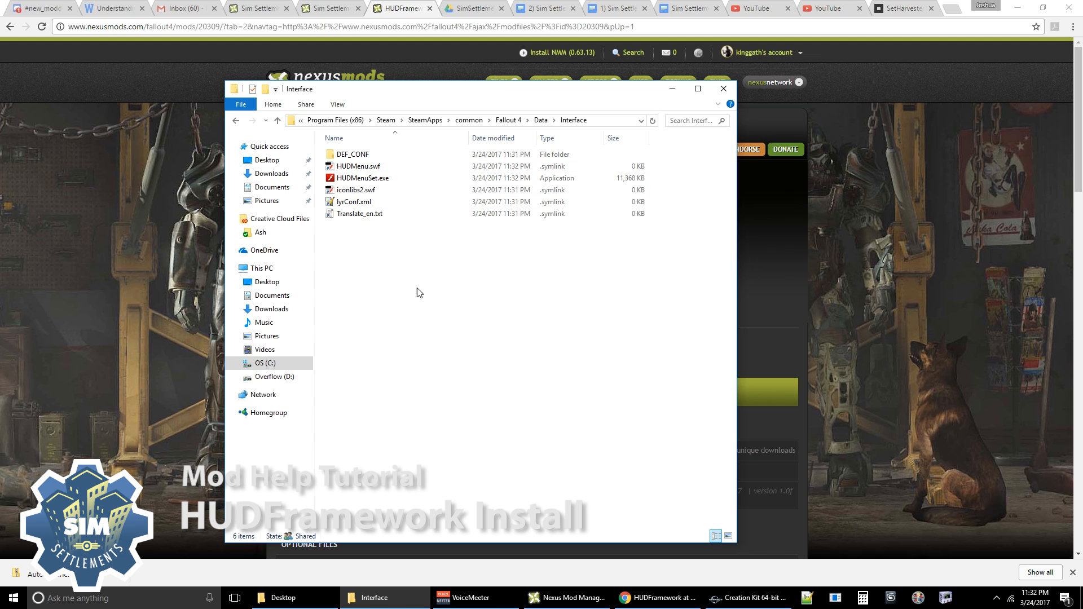
pyautogui.click(353, 190)
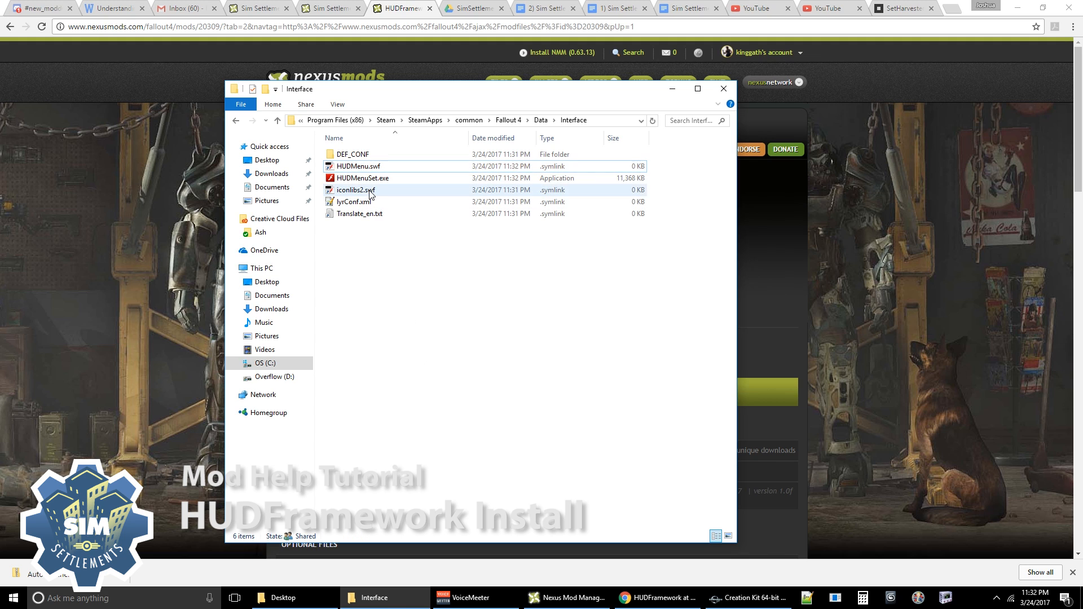
pyautogui.click(359, 166)
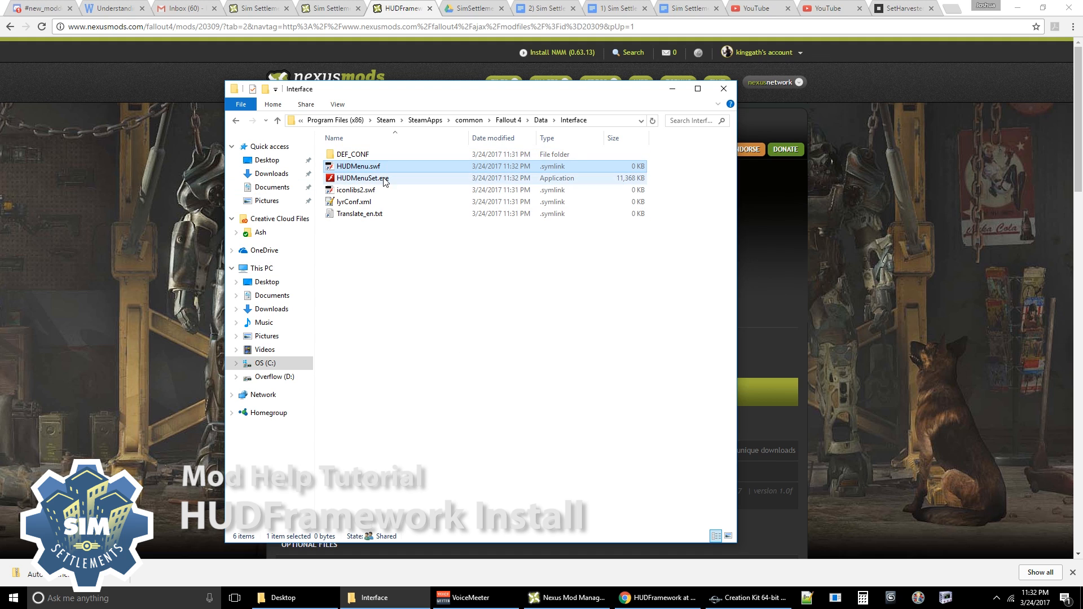
pyautogui.click(357, 165)
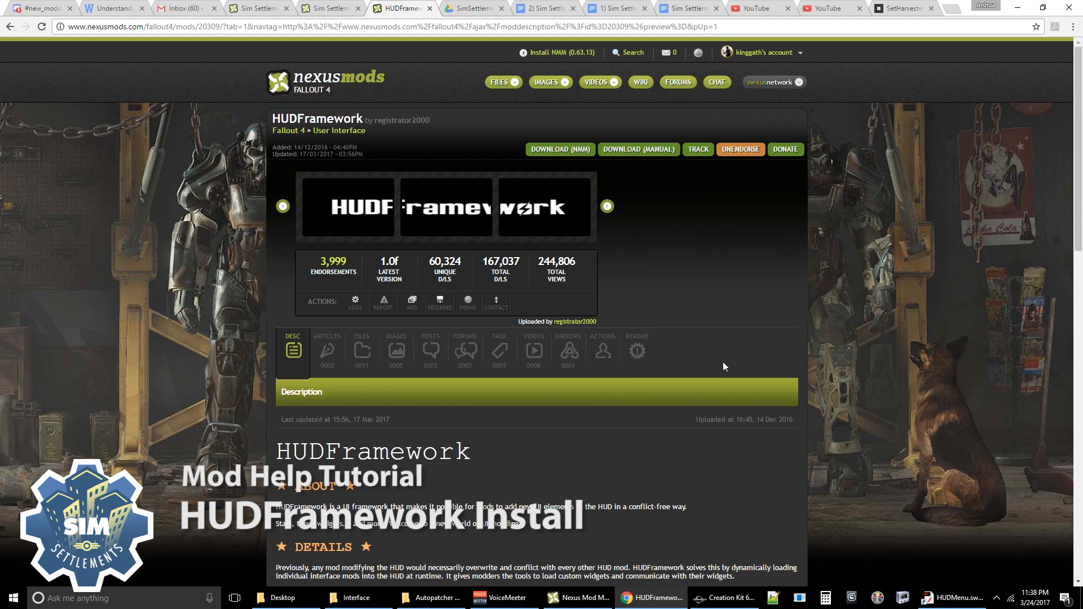
pyautogui.moveTo(333, 380)
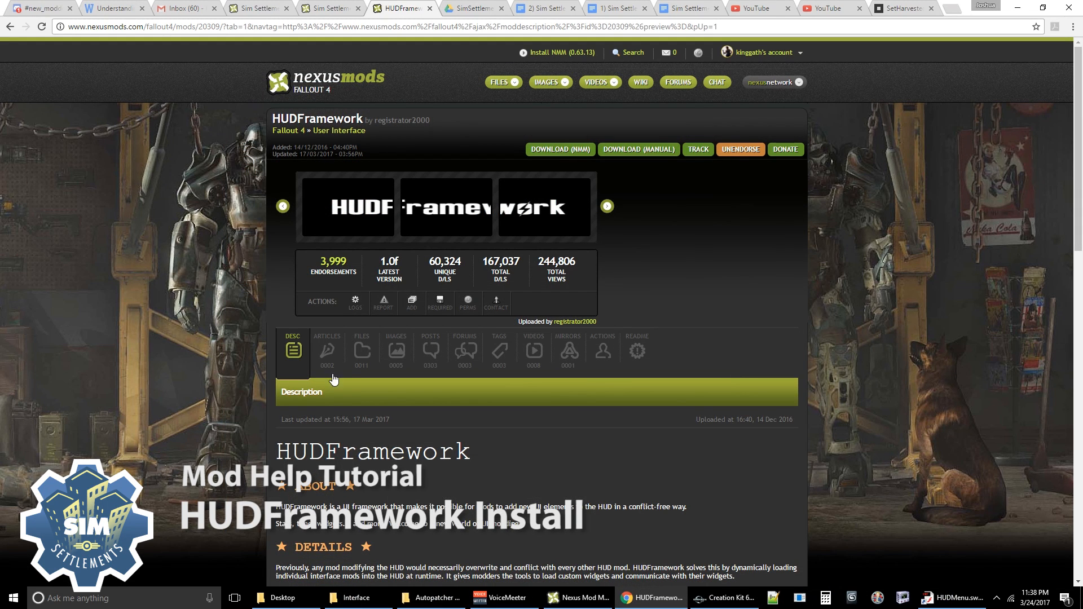
pyautogui.click(361, 346)
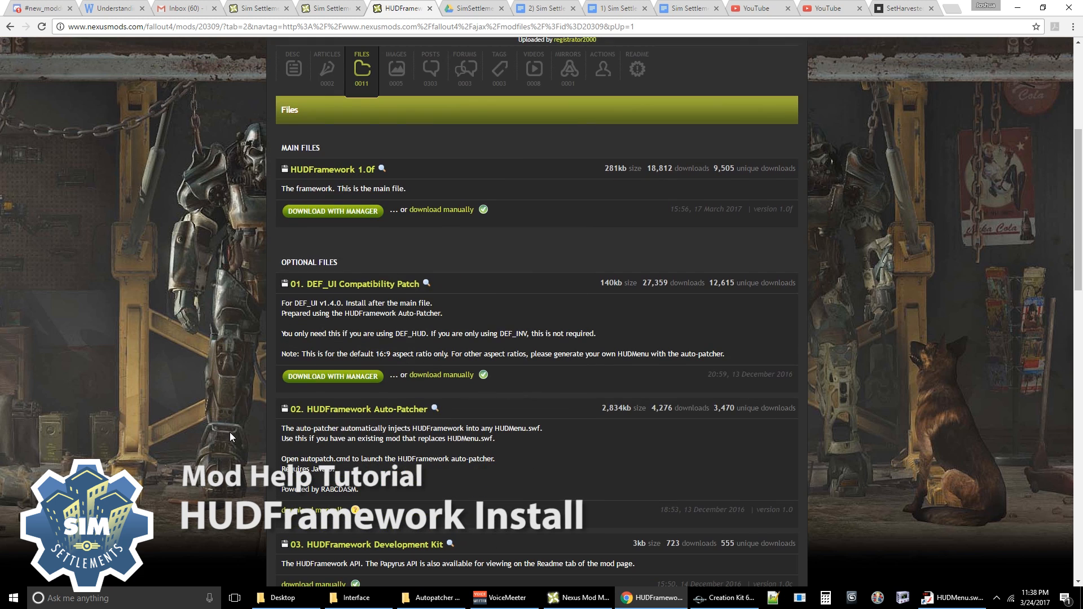
pyautogui.scroll(-3)
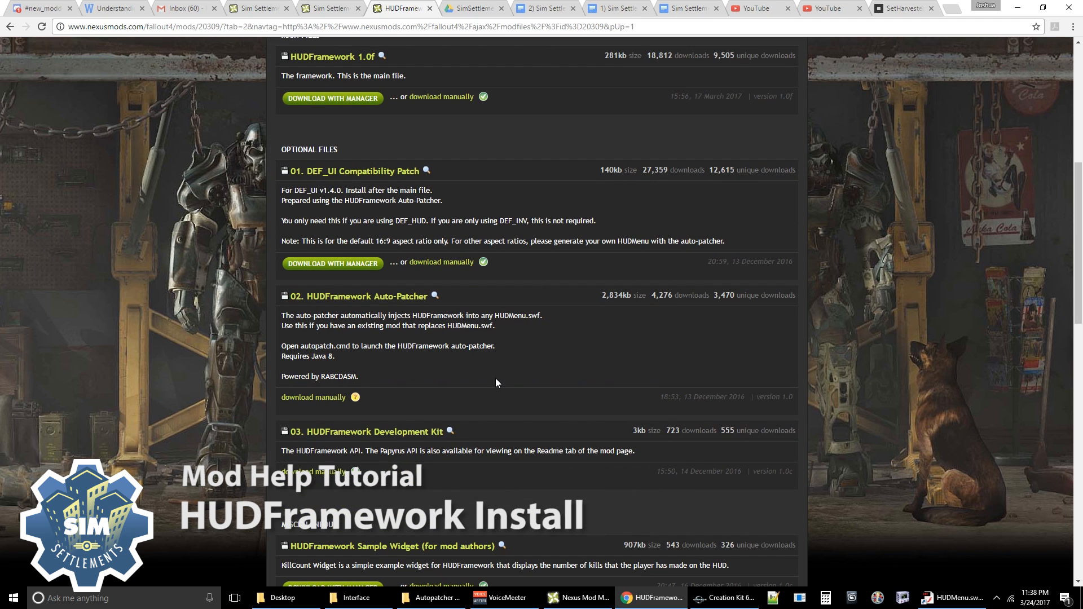
pyautogui.moveTo(495, 331)
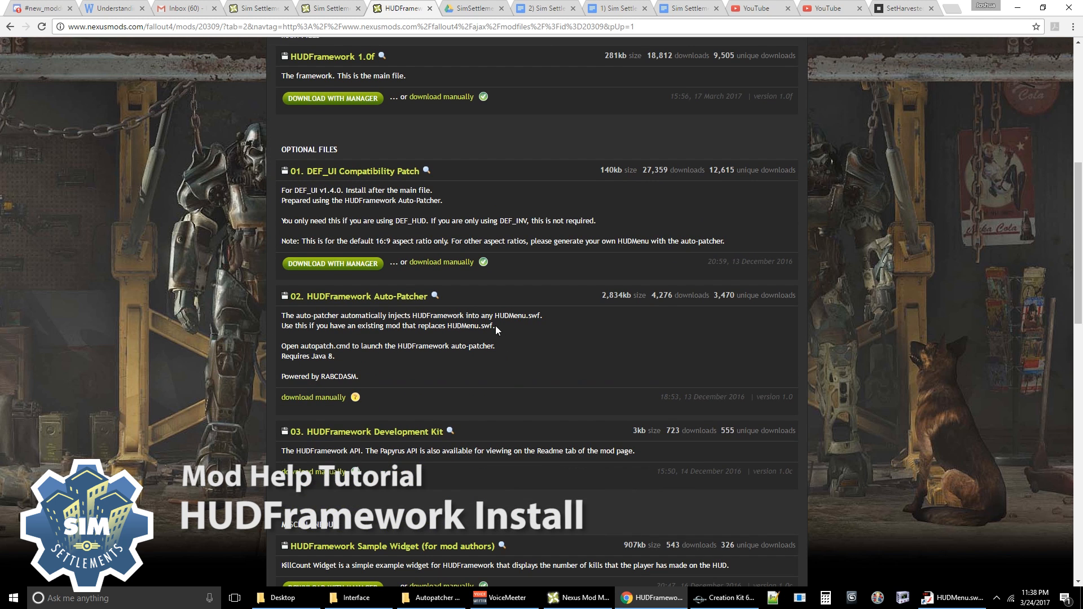
pyautogui.moveTo(994, 590)
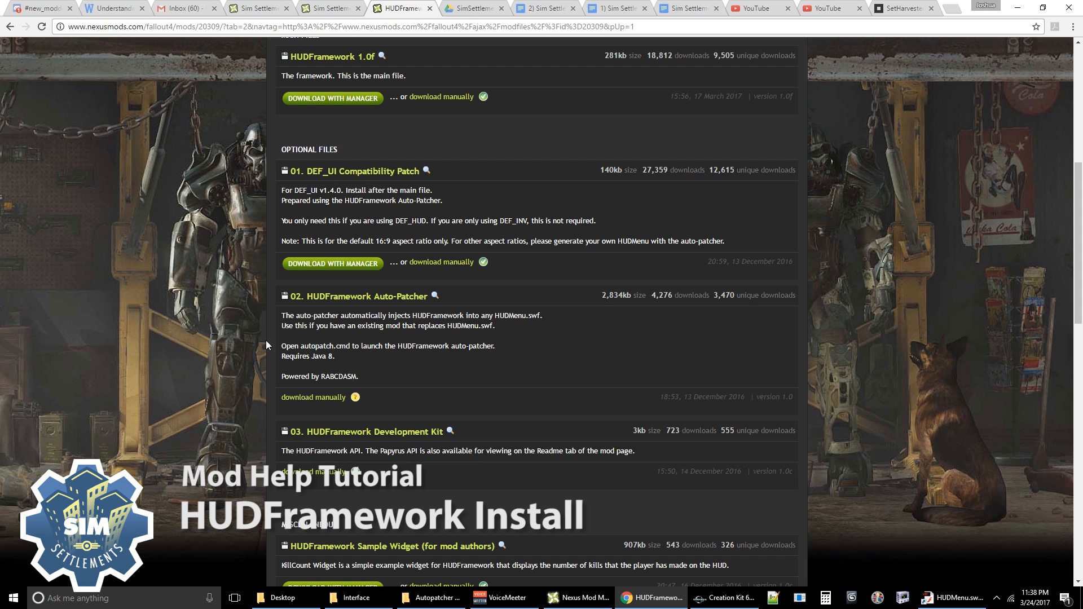
pyautogui.moveTo(494, 365)
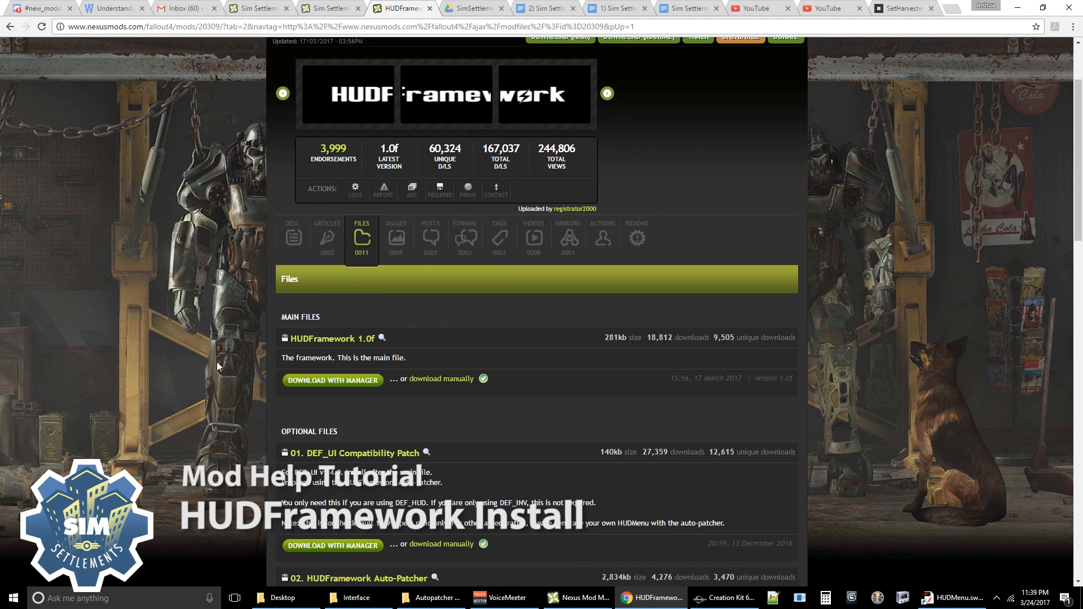
pyautogui.scroll(-3)
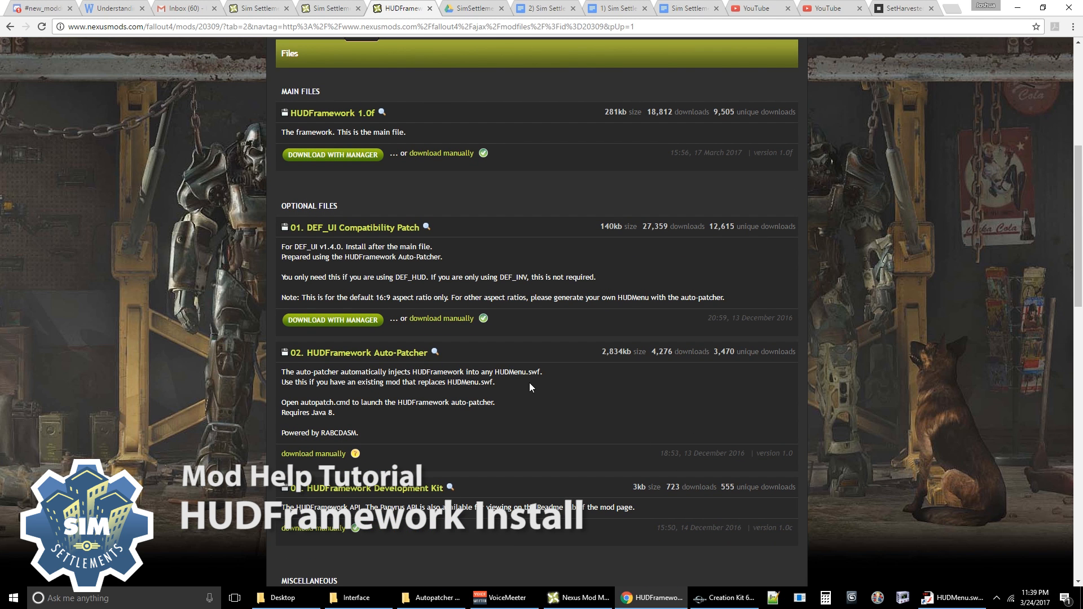
pyautogui.moveTo(386, 414)
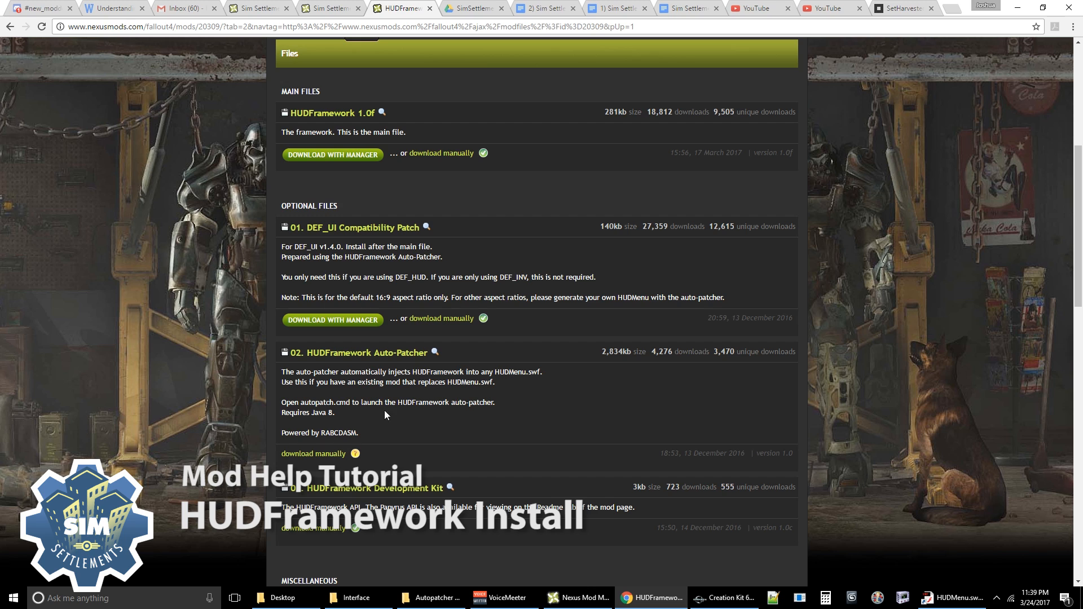
pyautogui.moveTo(328, 400)
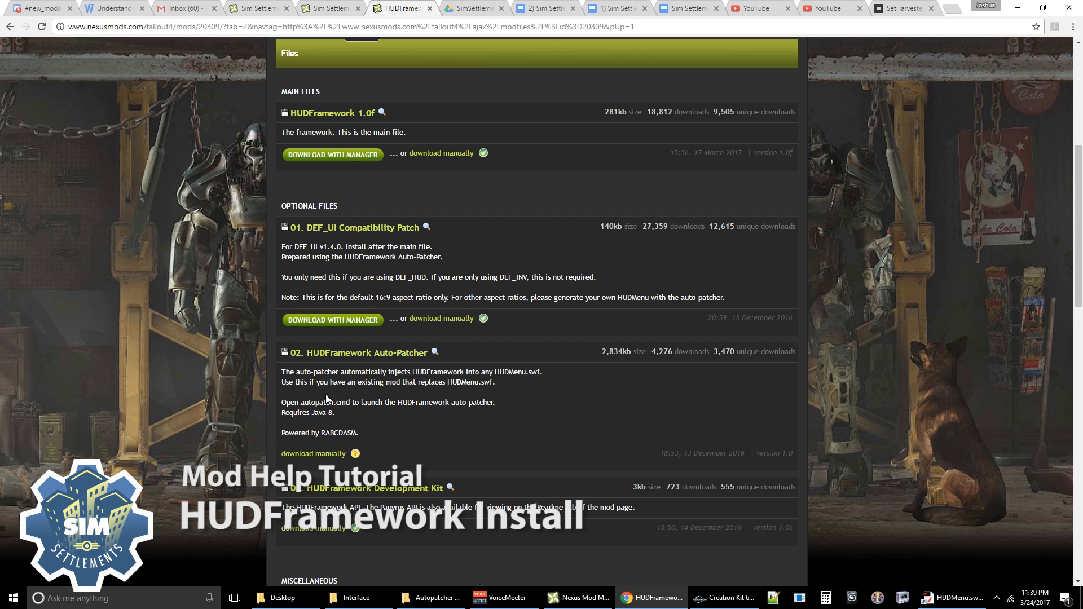
pyautogui.moveTo(280, 372); pyautogui.dragTo(494, 423)
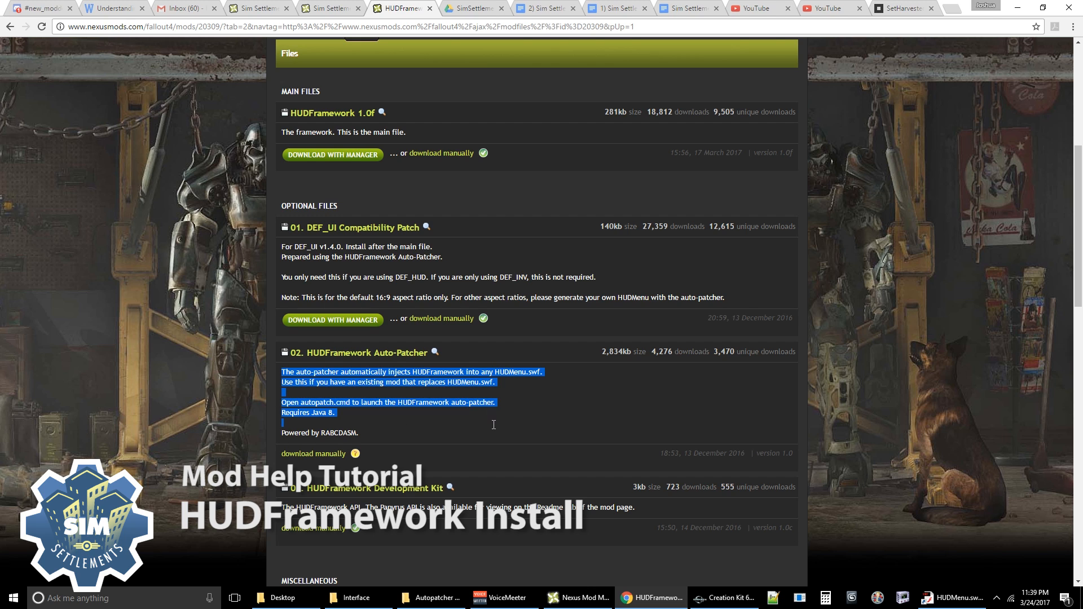
pyautogui.click(410, 424)
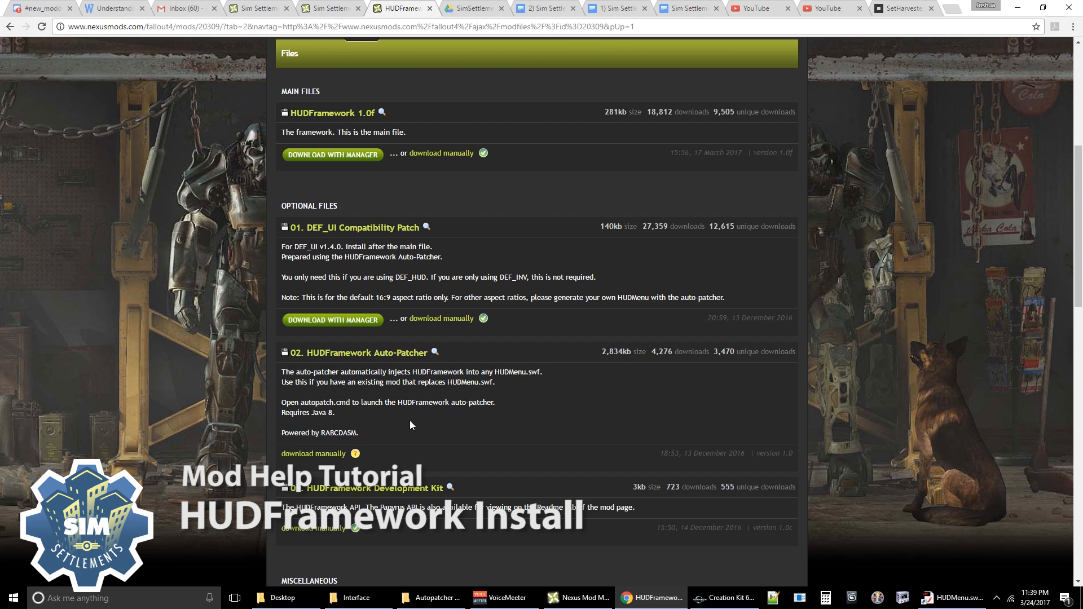
pyautogui.moveTo(453, 407)
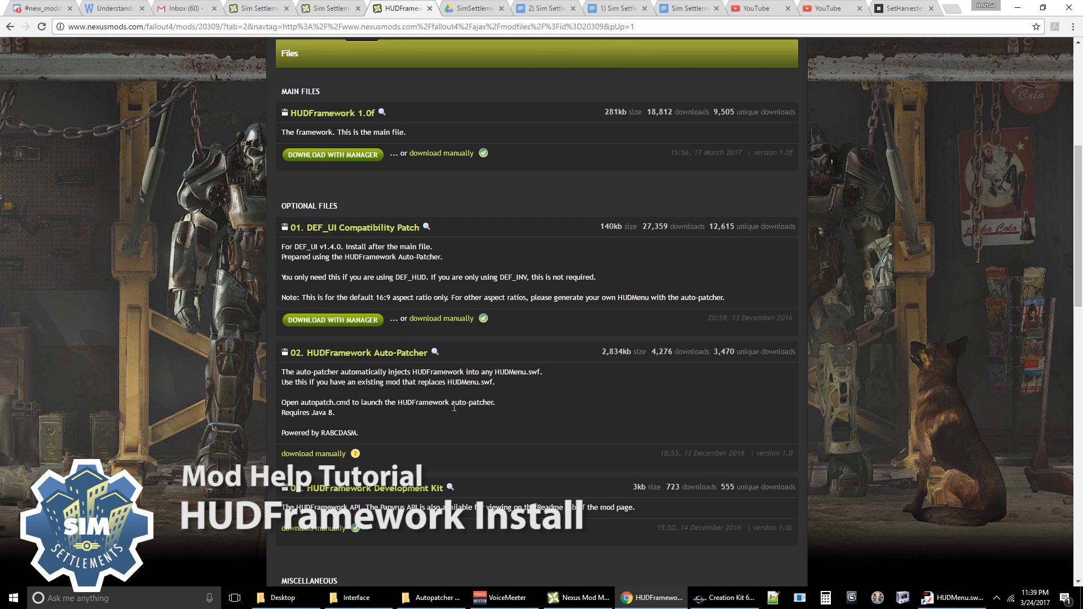
pyautogui.moveTo(586, 412)
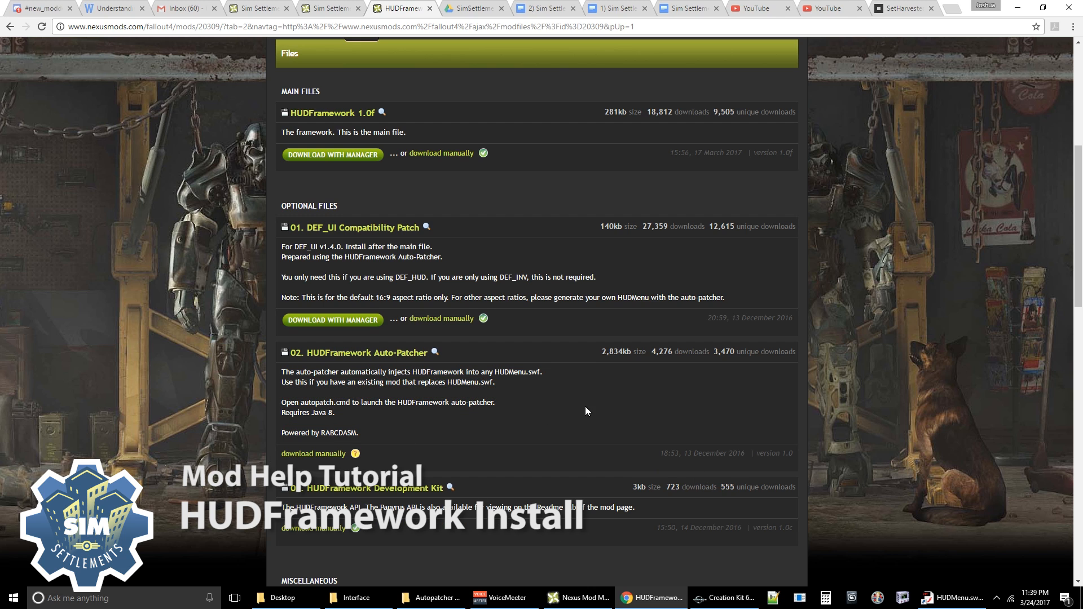
pyautogui.moveTo(865, 553)
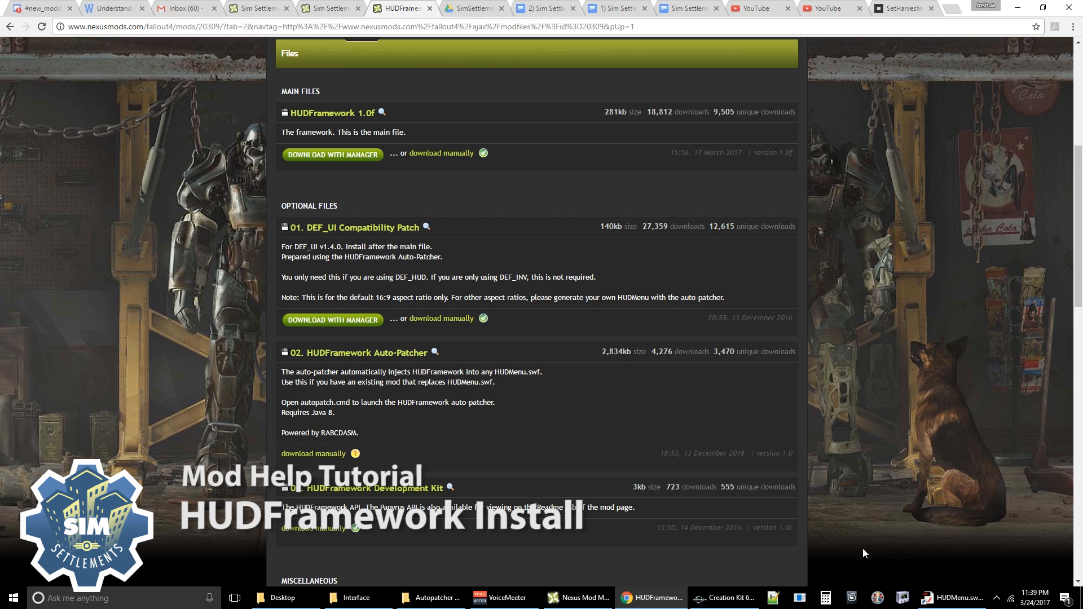
pyautogui.moveTo(299, 504)
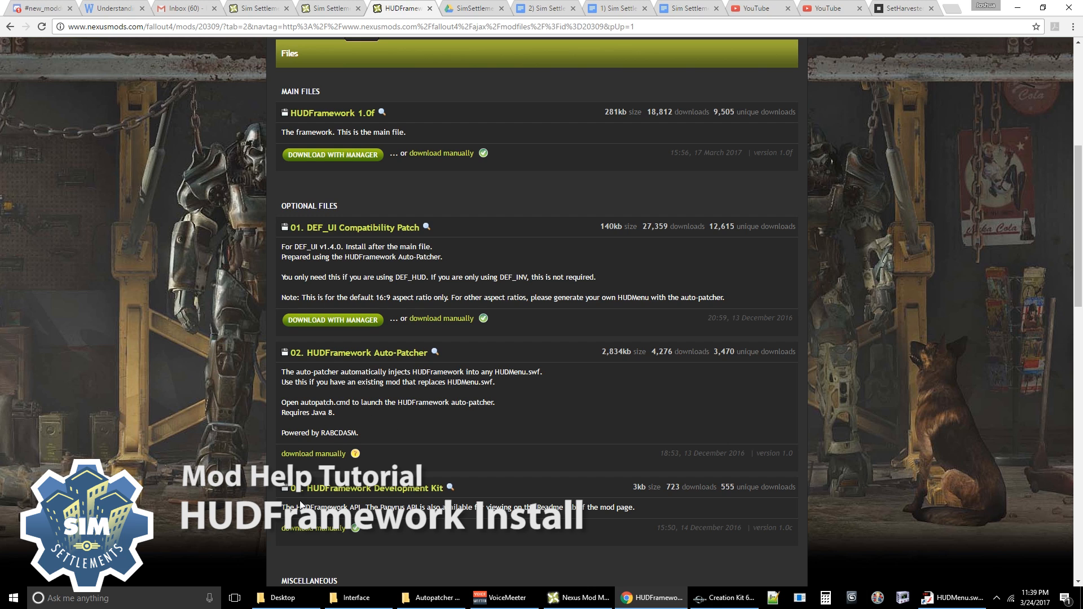
pyautogui.moveTo(345, 369)
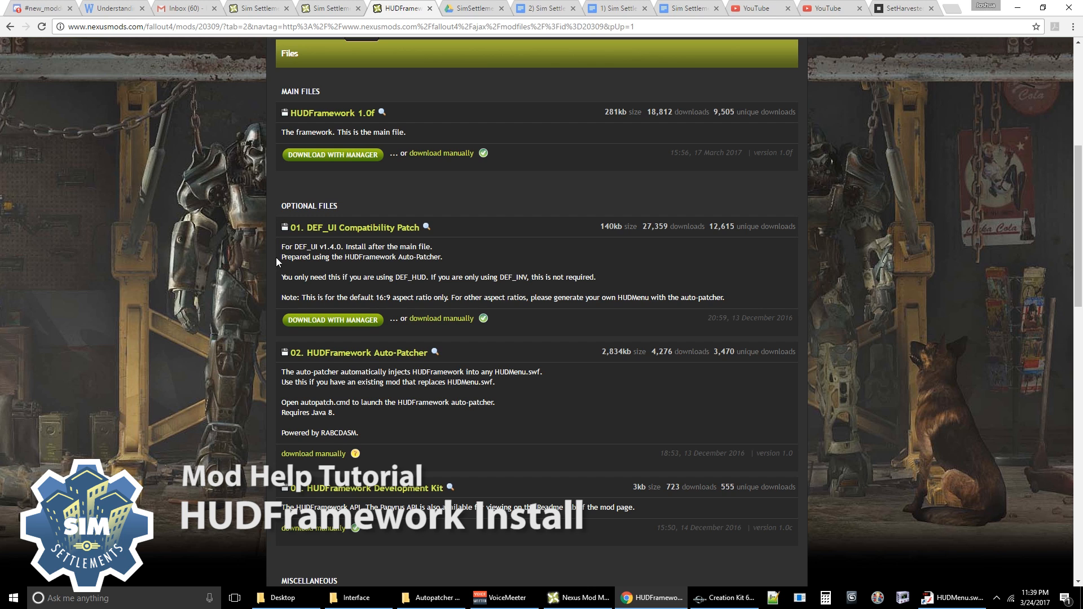
pyautogui.moveTo(237, 446)
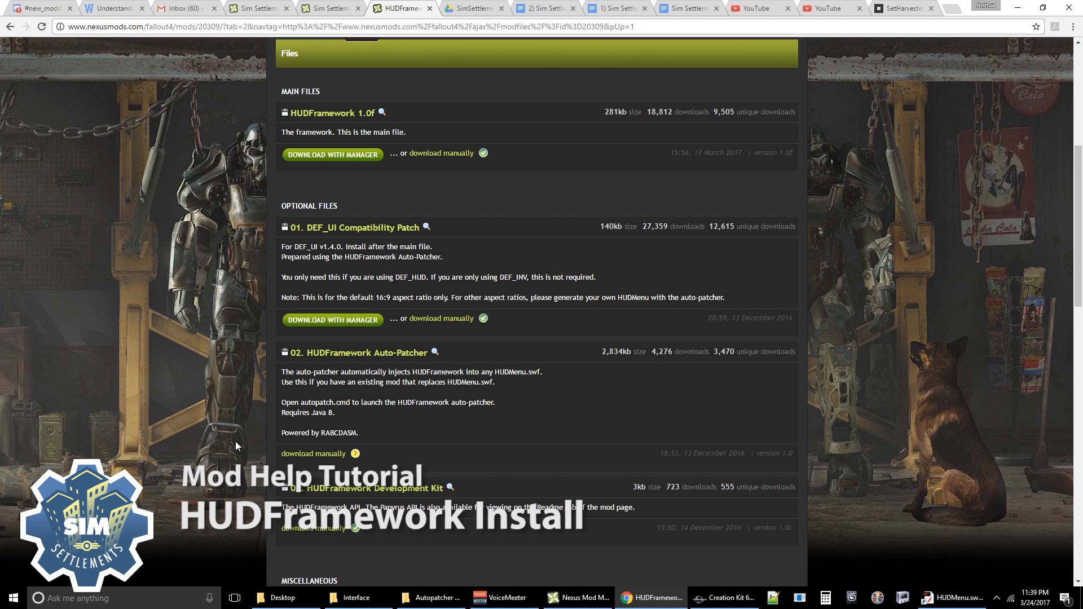
pyautogui.moveTo(476, 379)
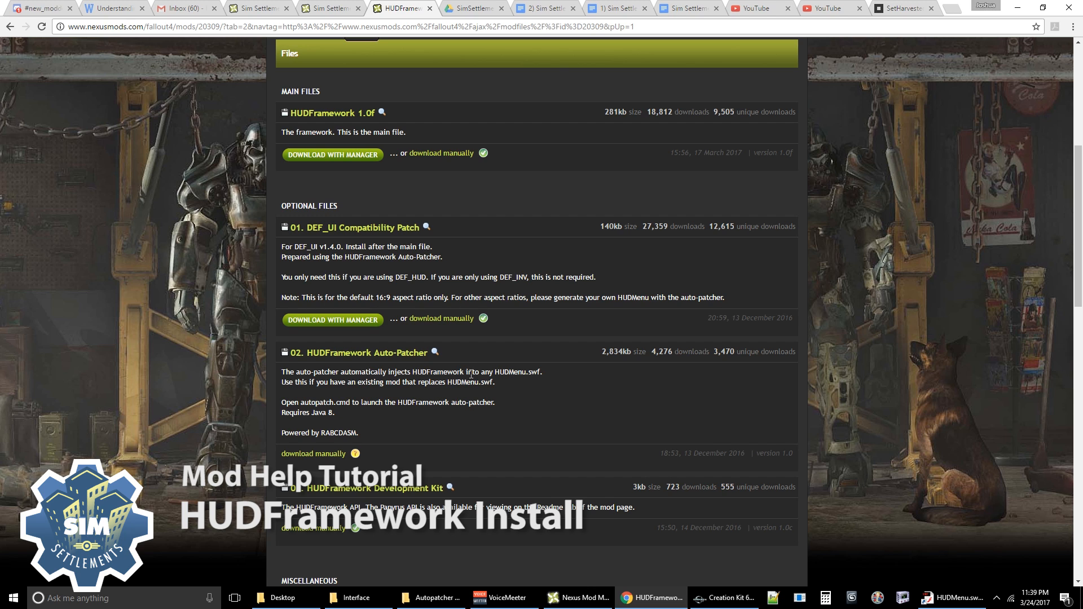
pyautogui.moveTo(504, 191)
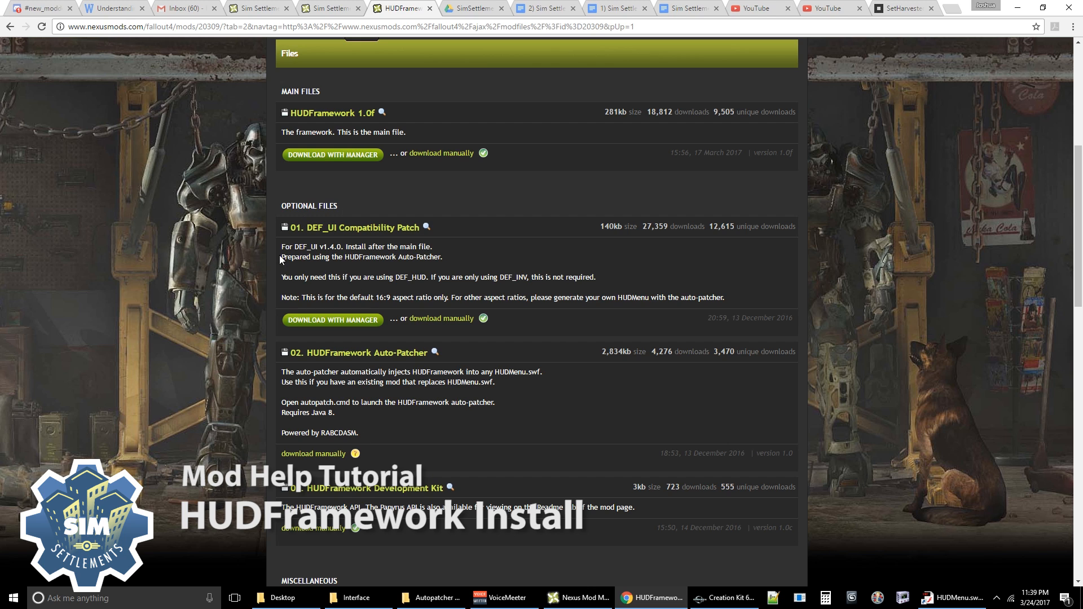
pyautogui.moveTo(451, 403)
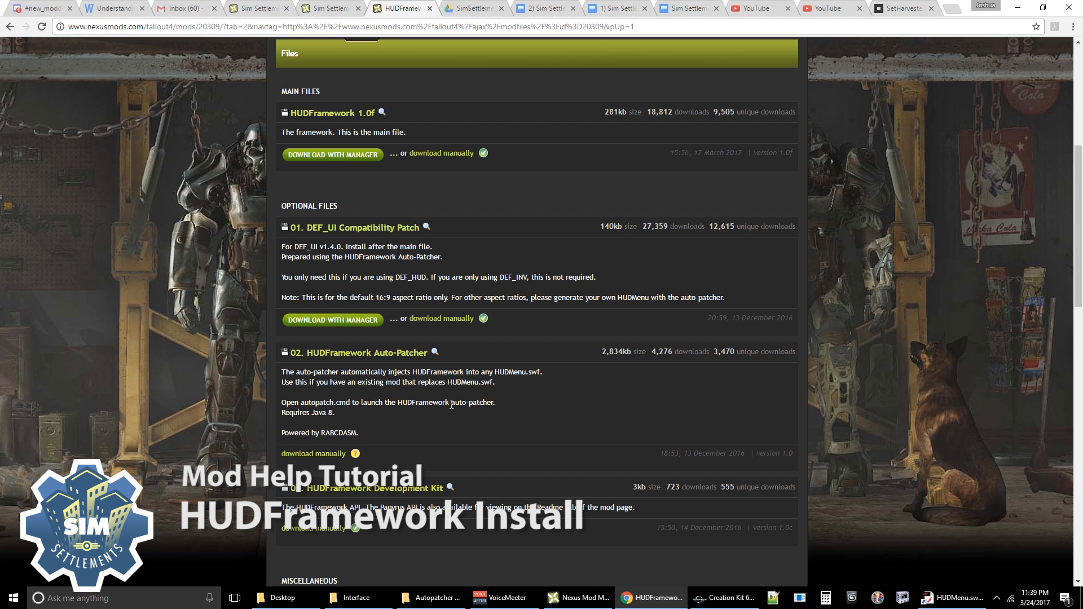
pyautogui.moveTo(402, 428)
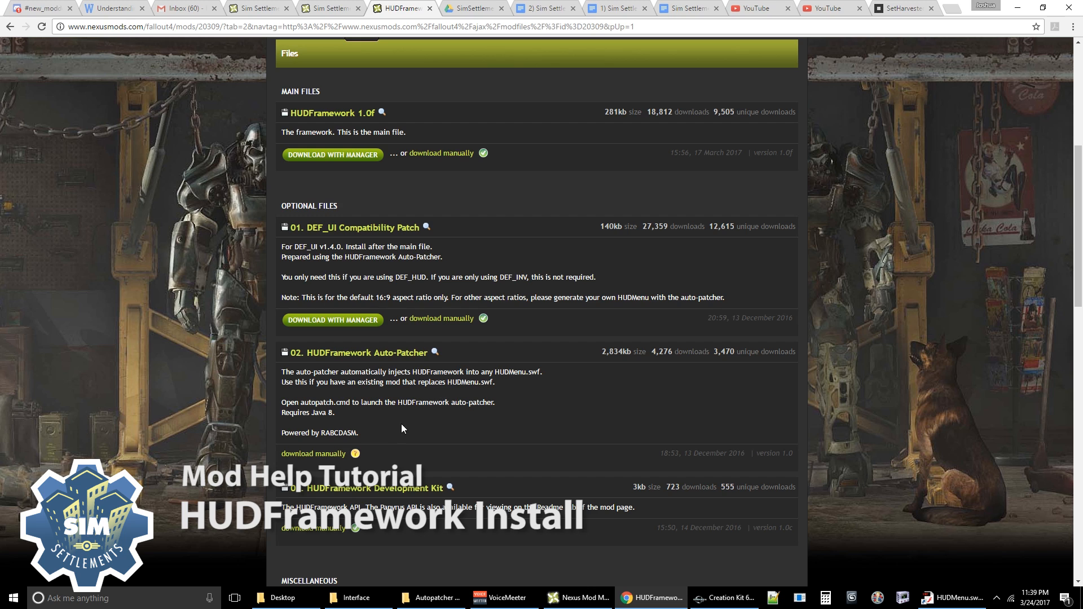
pyautogui.moveTo(359, 225)
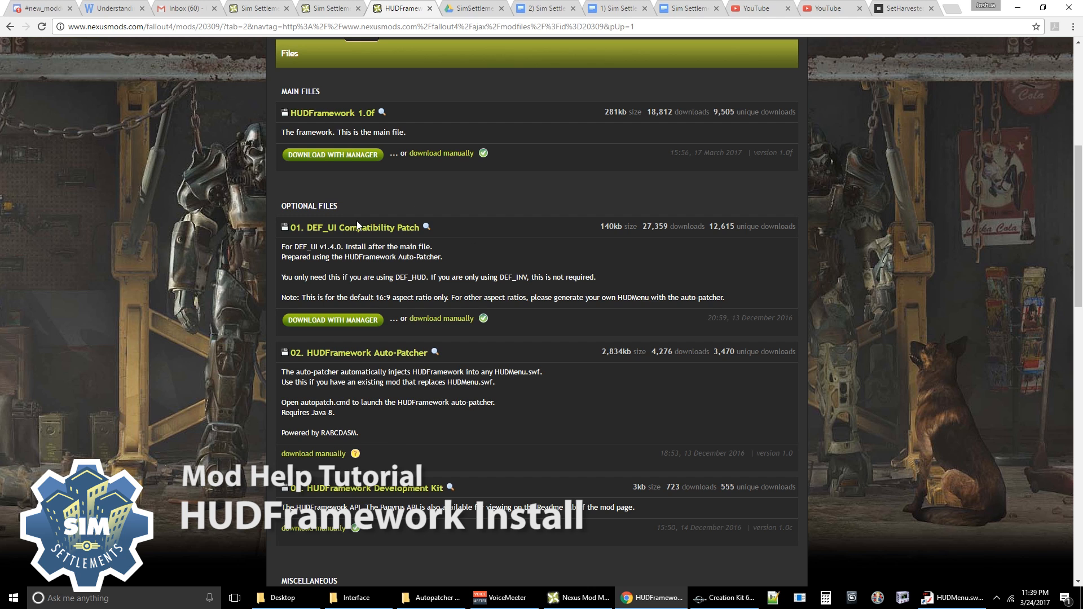
pyautogui.moveTo(354, 357)
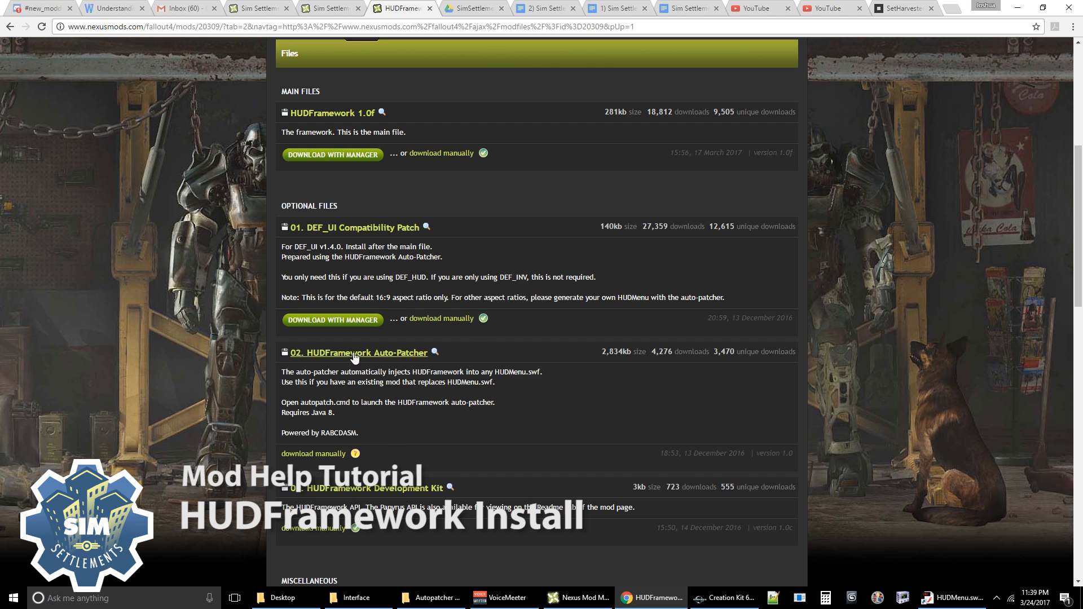
pyautogui.moveTo(351, 429)
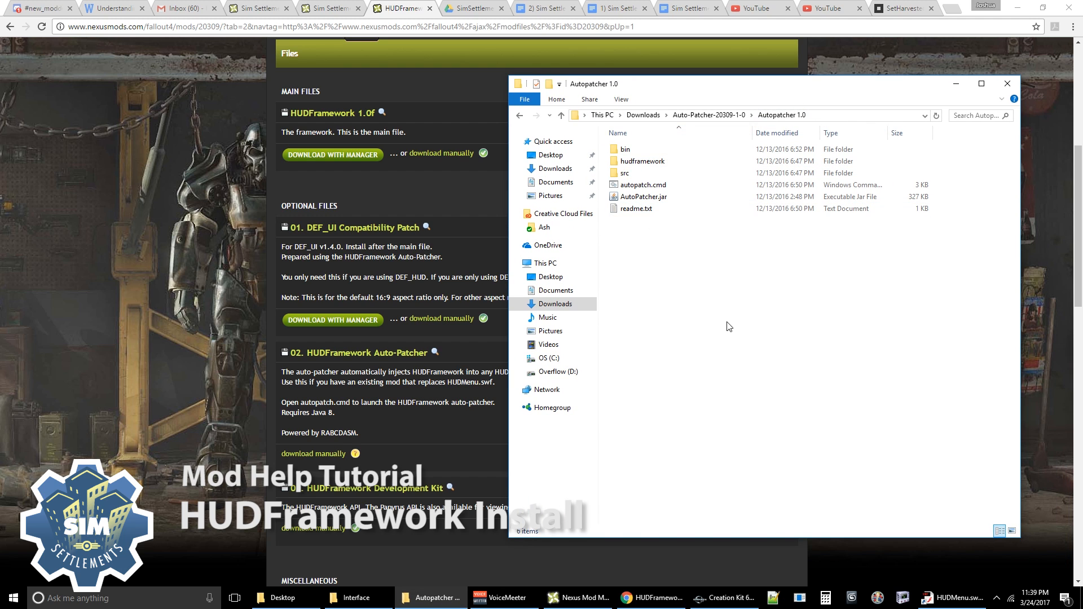
pyautogui.moveTo(684, 360)
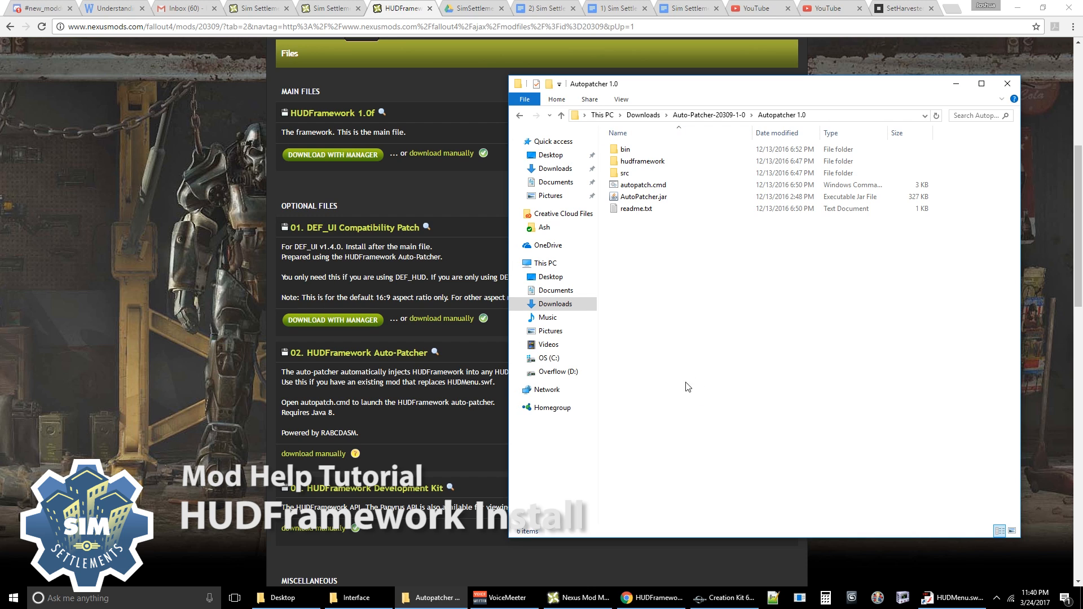
pyautogui.moveTo(738, 594)
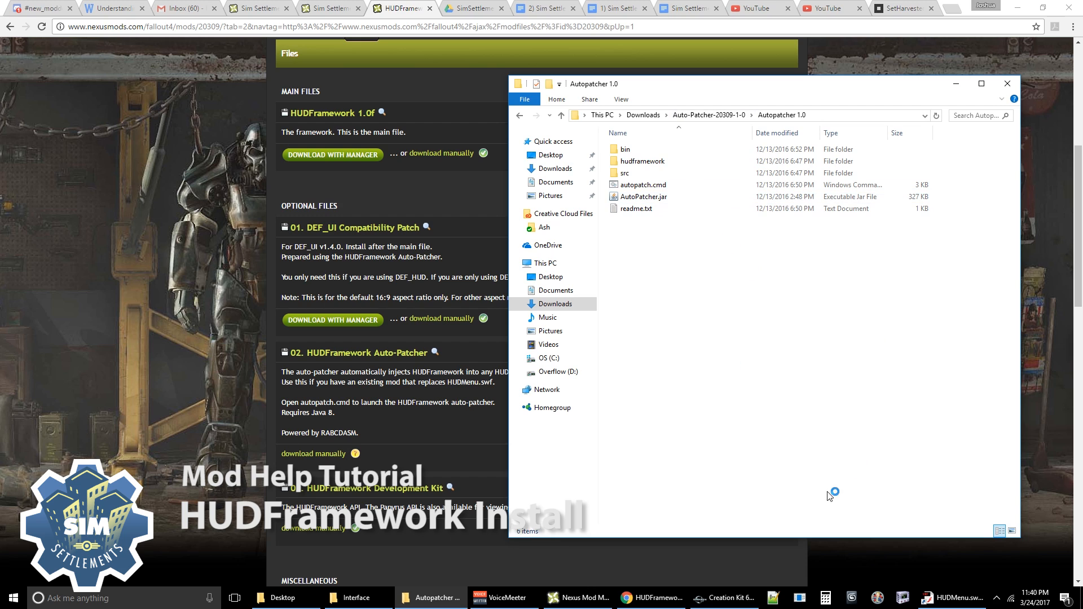
pyautogui.moveTo(584, 64)
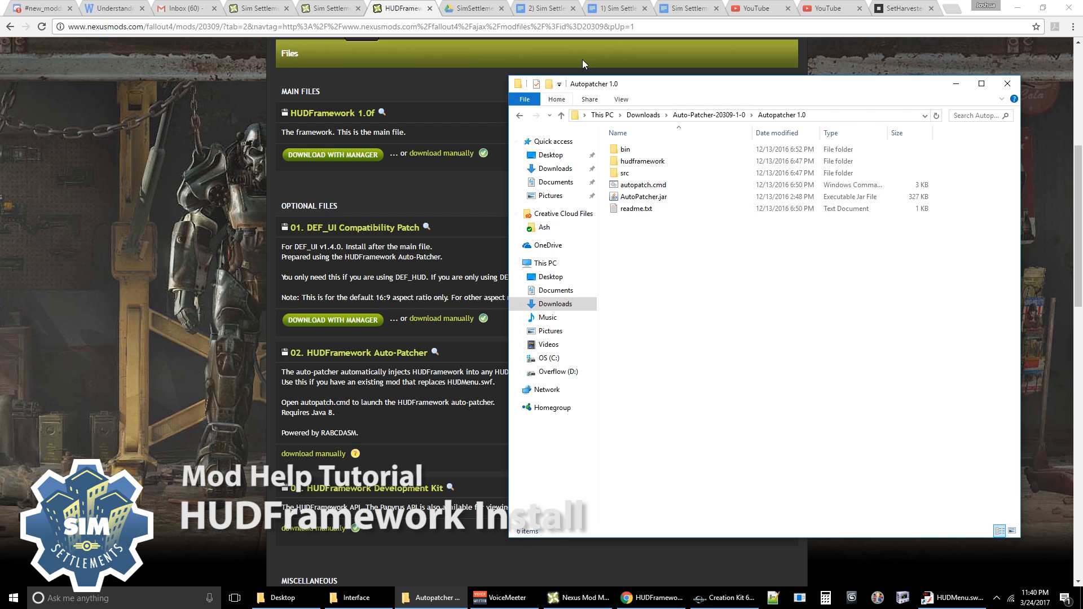
pyautogui.moveTo(682, 365)
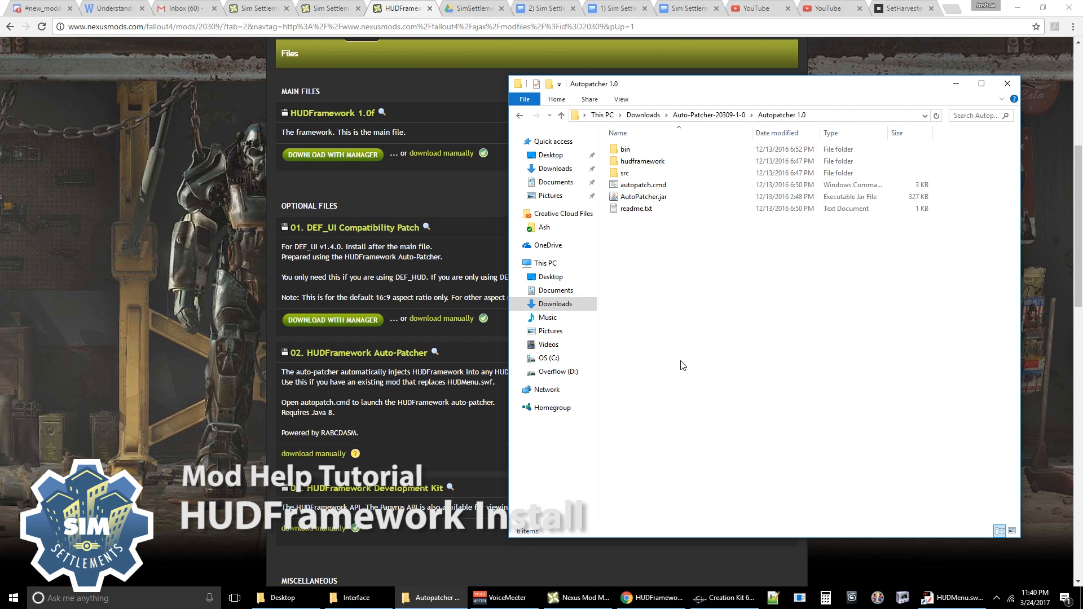
pyautogui.moveTo(665, 419)
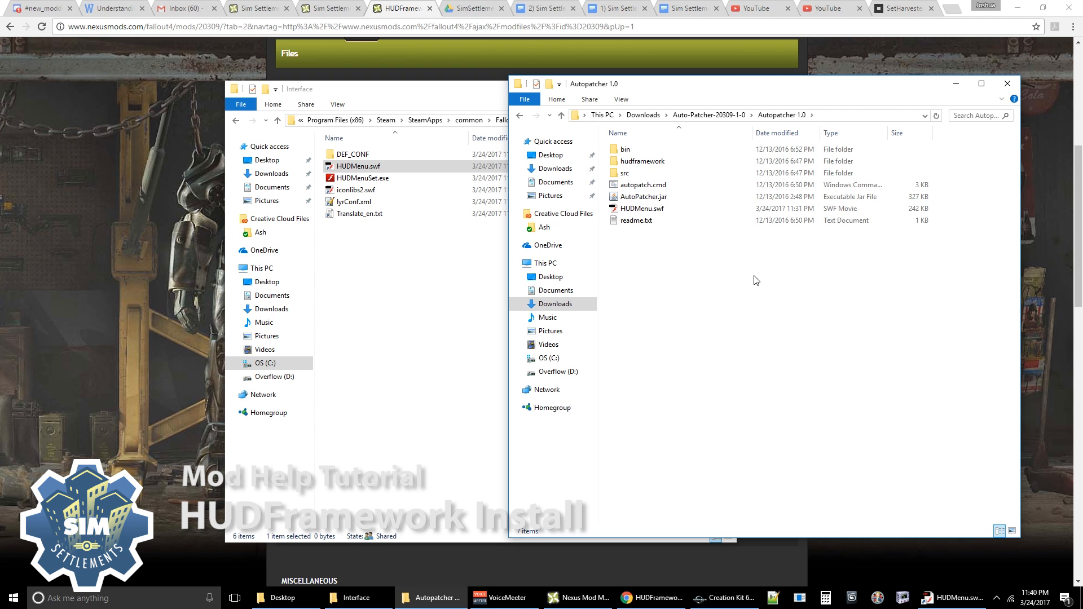
# Step: Select autopatch.cmd in the Autopatcher 1.0 folder
pyautogui.click(643, 185)
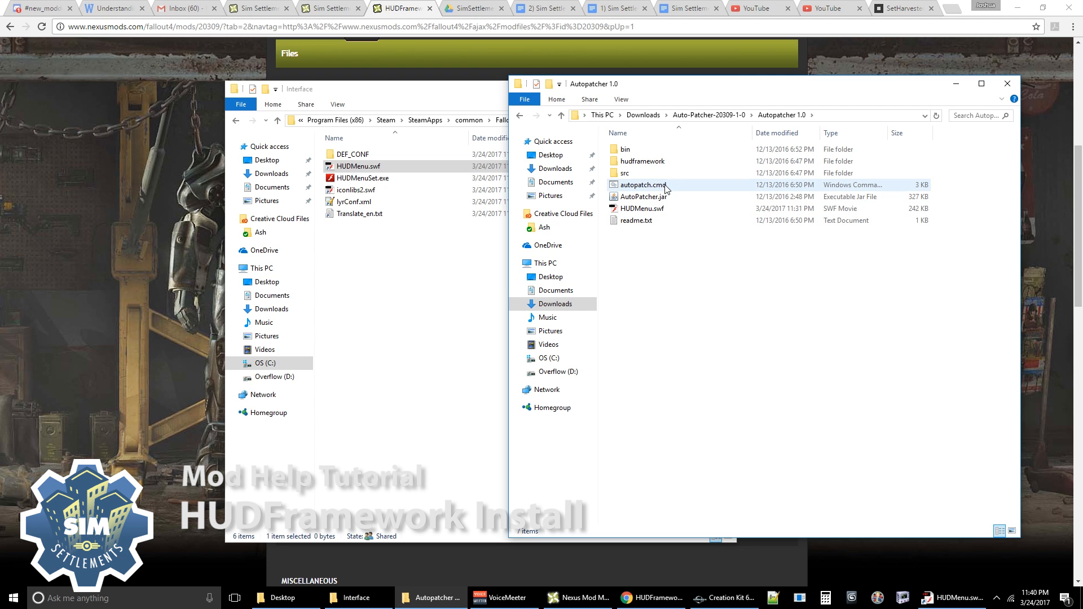
# Step: Run autopatch.cmd and answer y at the Continue prompt to patch HUDMenu.swf
pyautogui.doubleClick(642, 185)
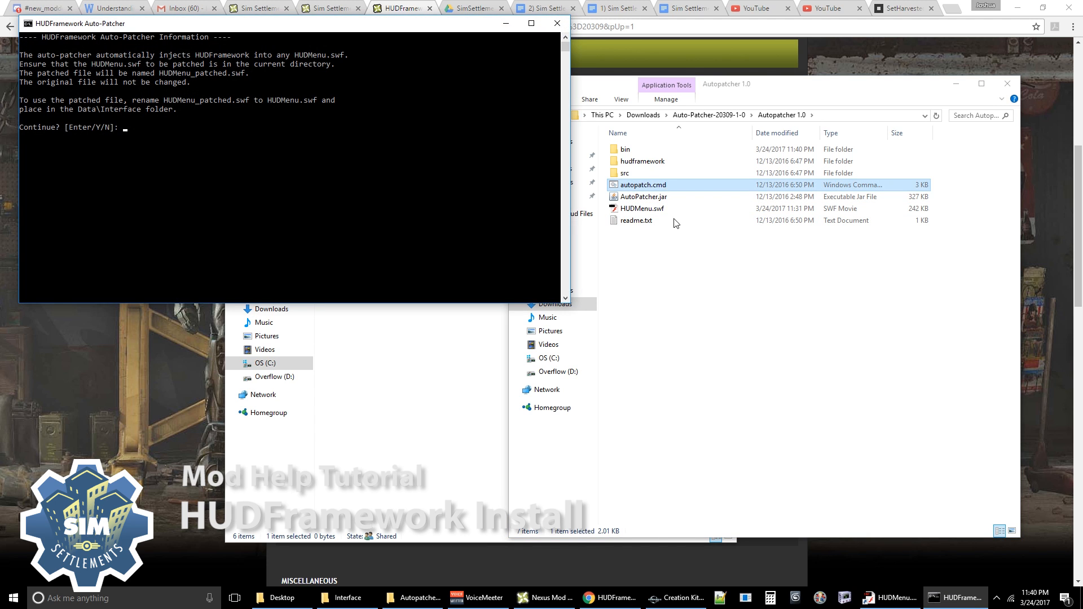
pyautogui.moveTo(693, 367)
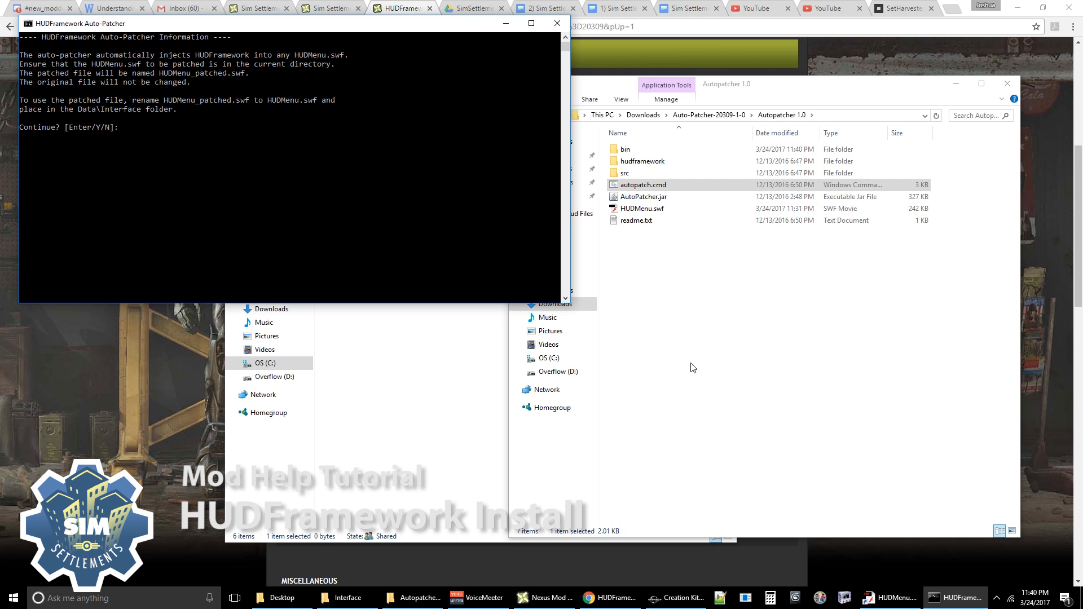
pyautogui.write('y')
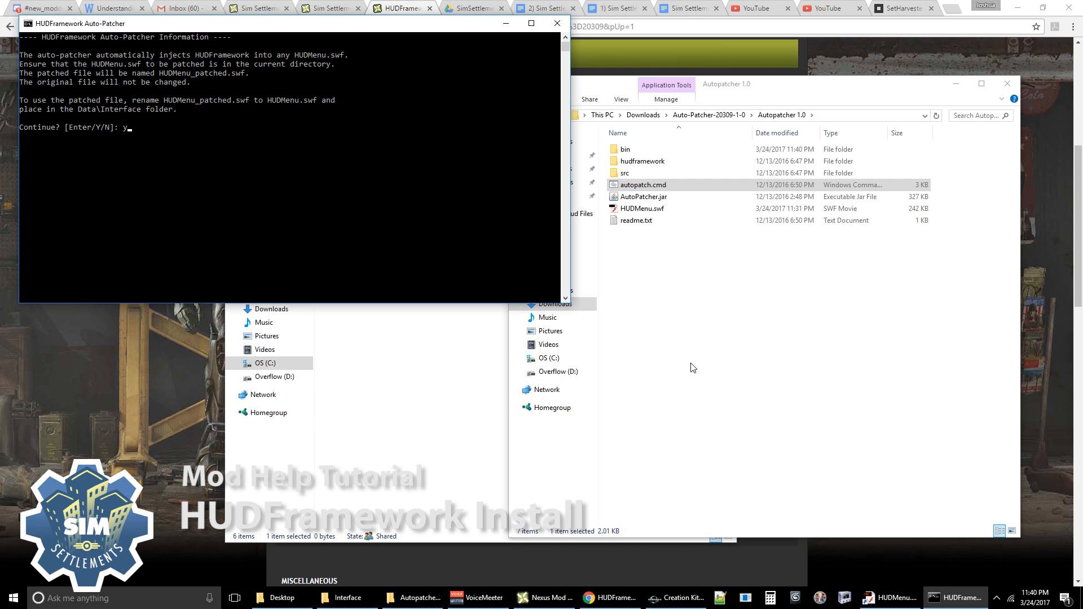
pyautogui.press('enter')
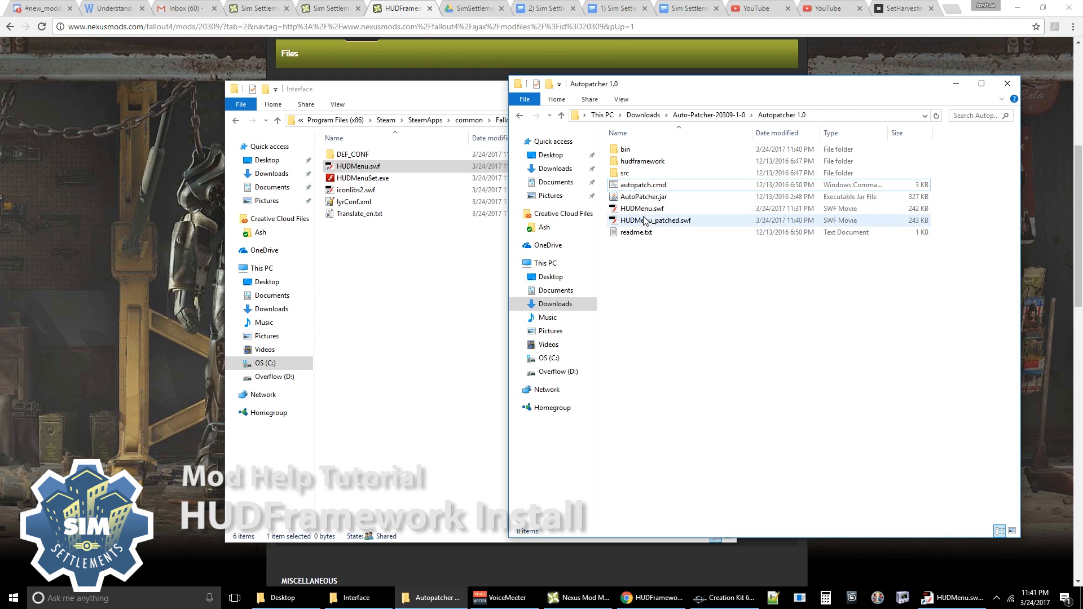
# Step: Replace Interface's HUDMenu.swf with HUDMenu_patched.swf, keeping the original as ~HUDMenu.swf
pyautogui.click(642, 208)
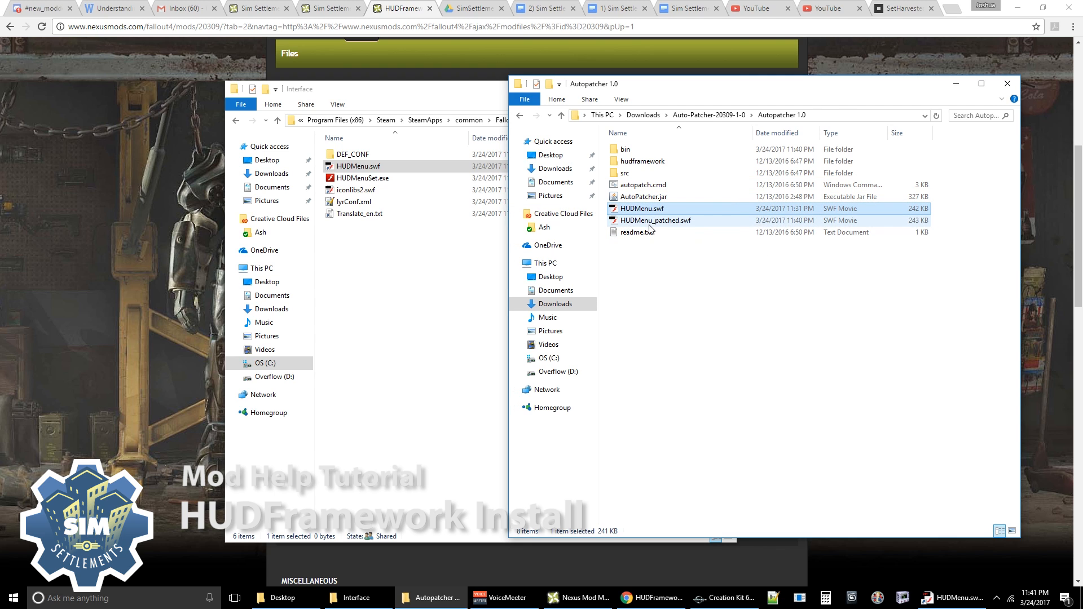
pyautogui.click(656, 220)
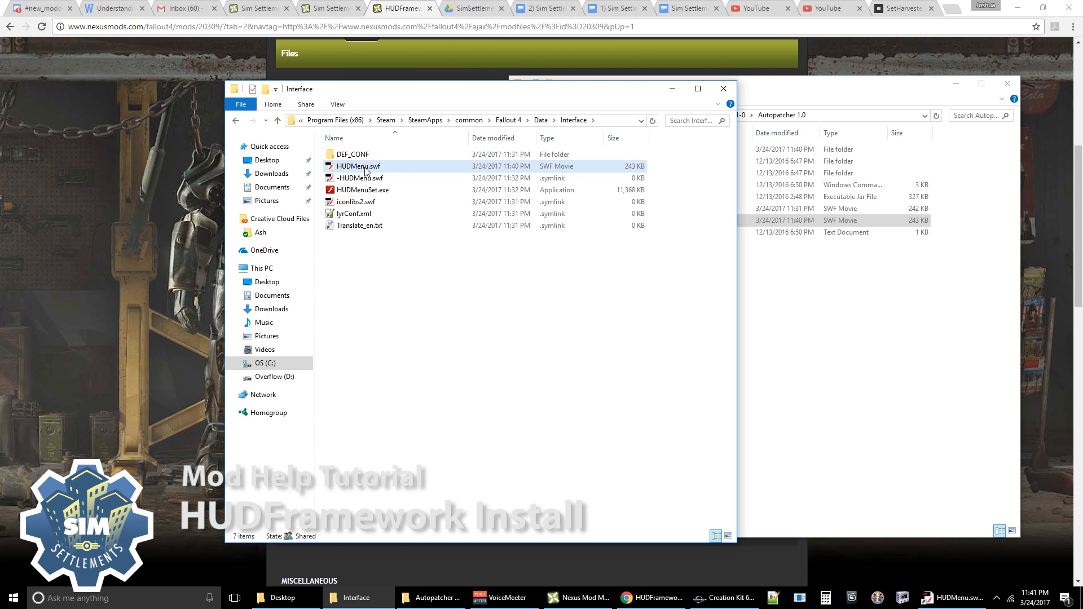
pyautogui.click(358, 167)
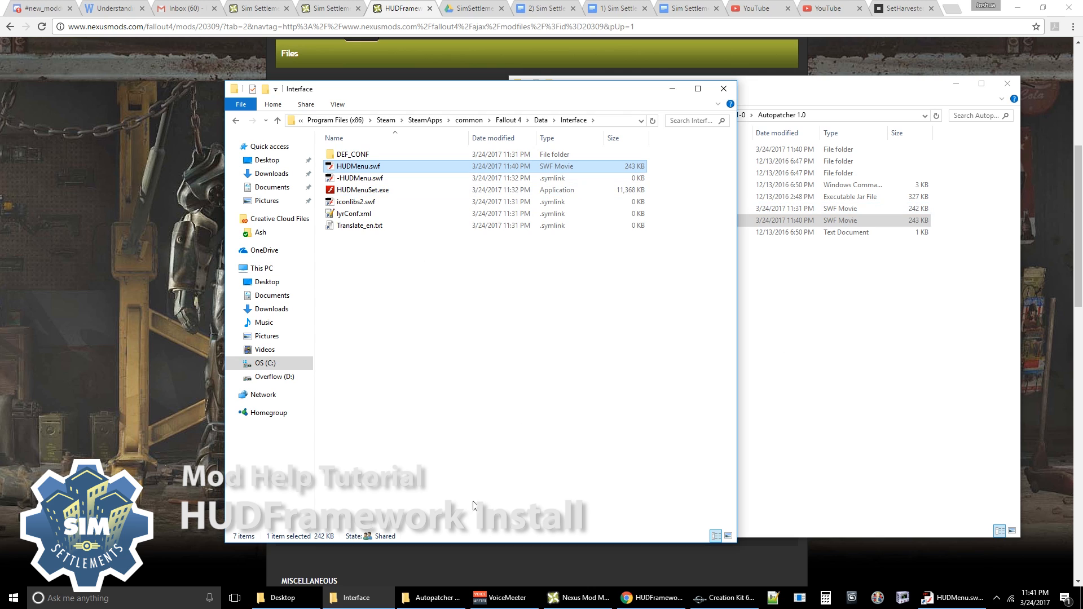
pyautogui.moveTo(516, 453)
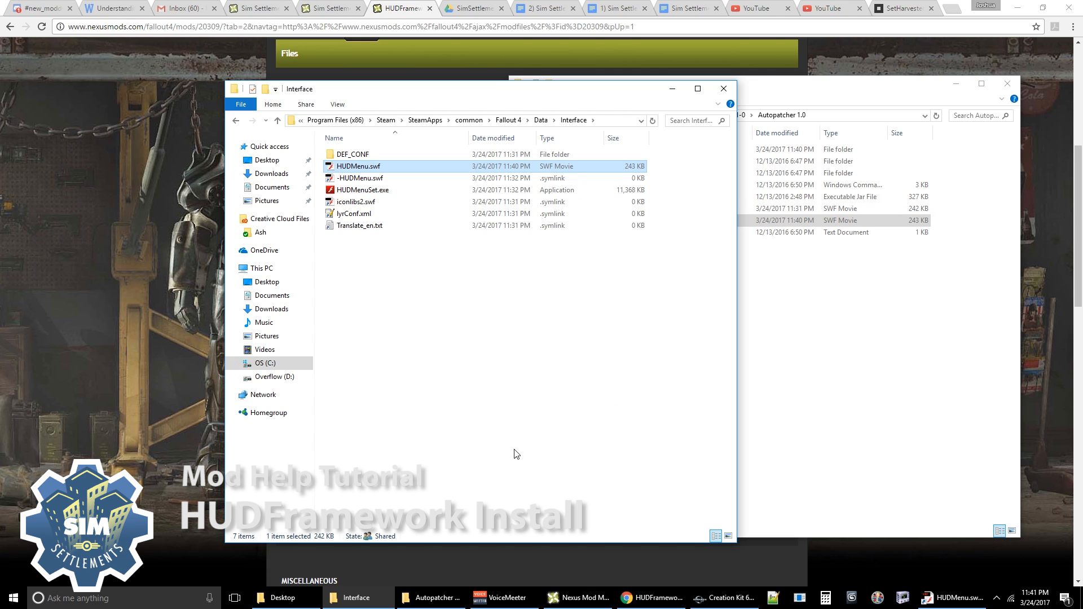
pyautogui.moveTo(550, 352)
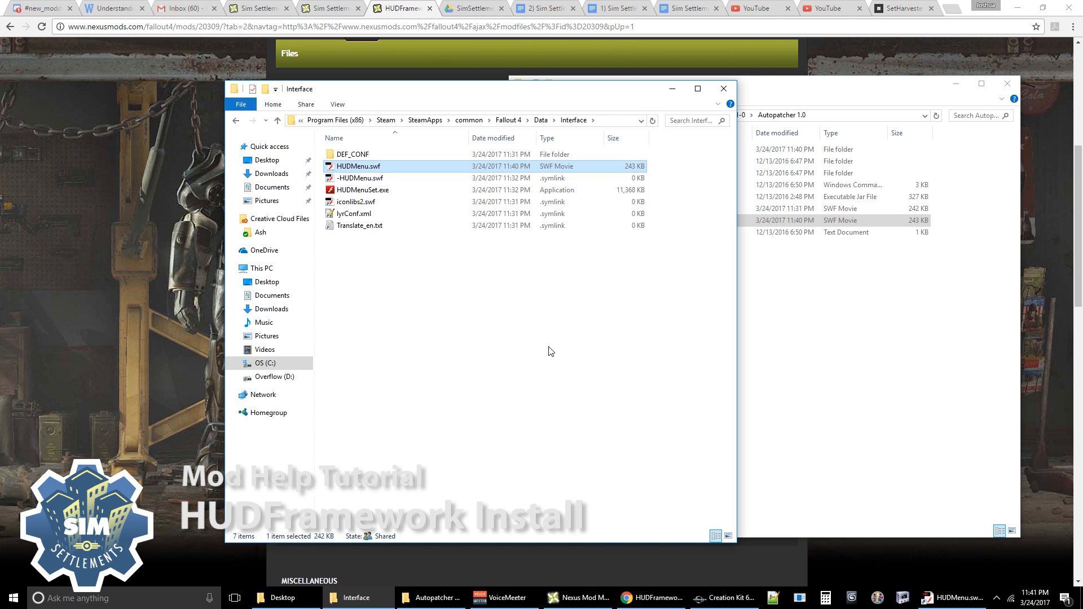